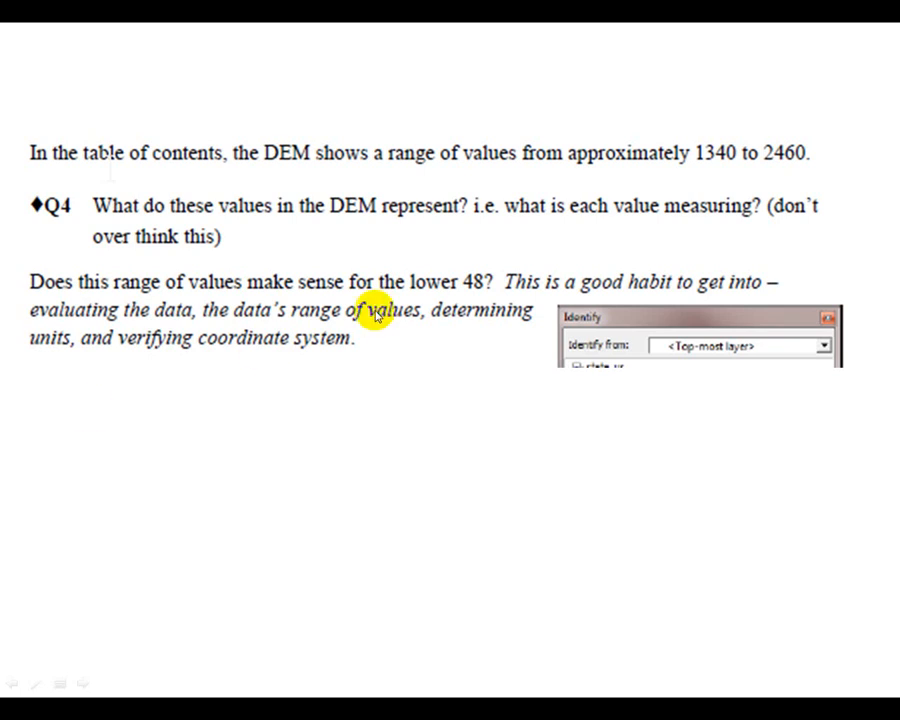
{"action": "mouse_move", "coordinate": [585, 193]}
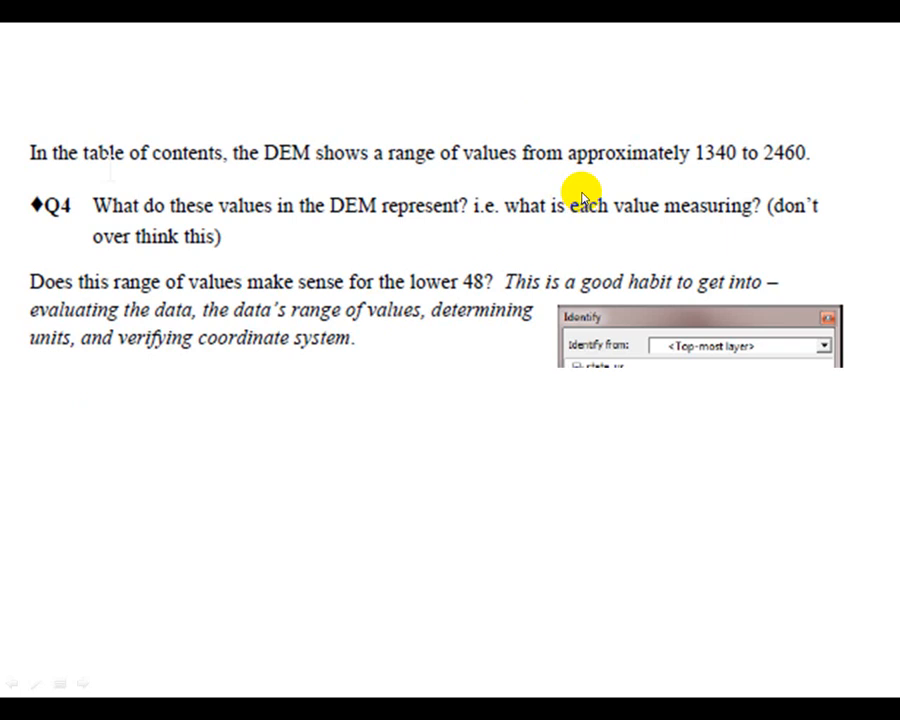
{"action": "mouse_move", "coordinate": [519, 231]}
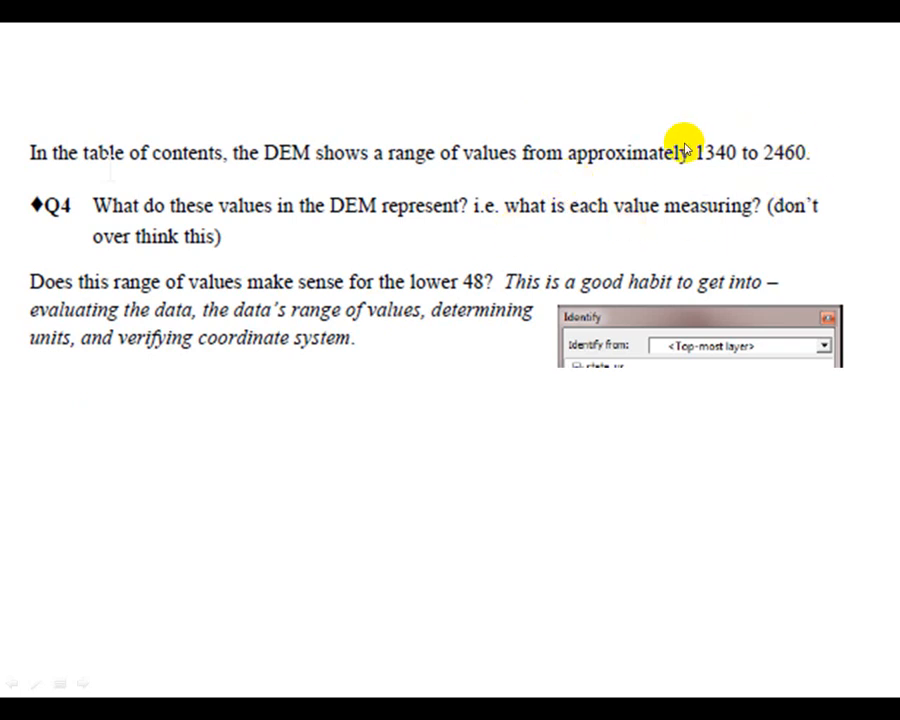
{"action": "mouse_move", "coordinate": [785, 190]}
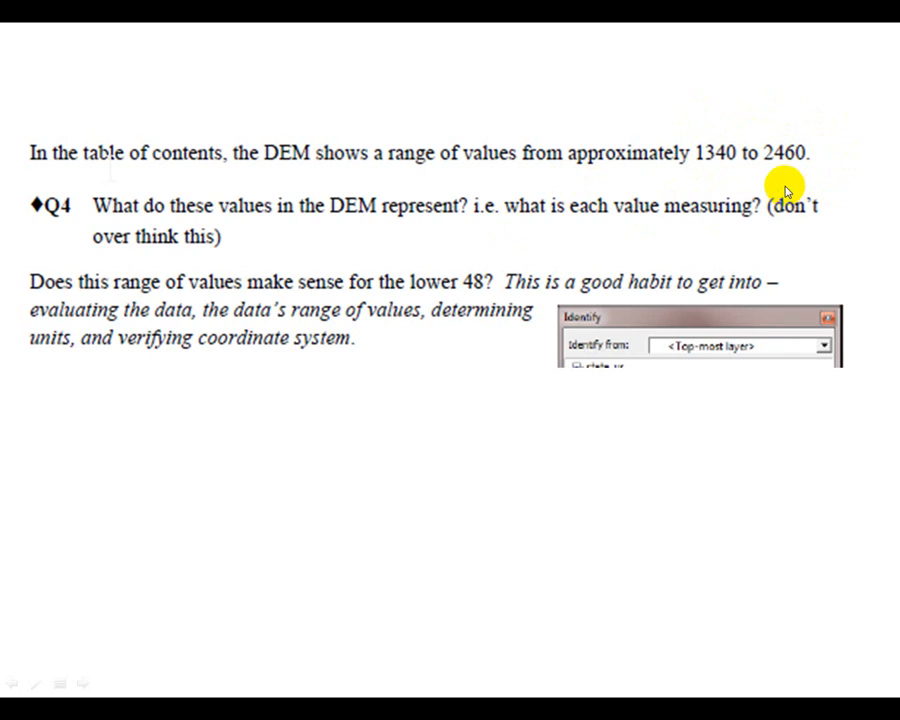
{"action": "mouse_move", "coordinate": [760, 185]}
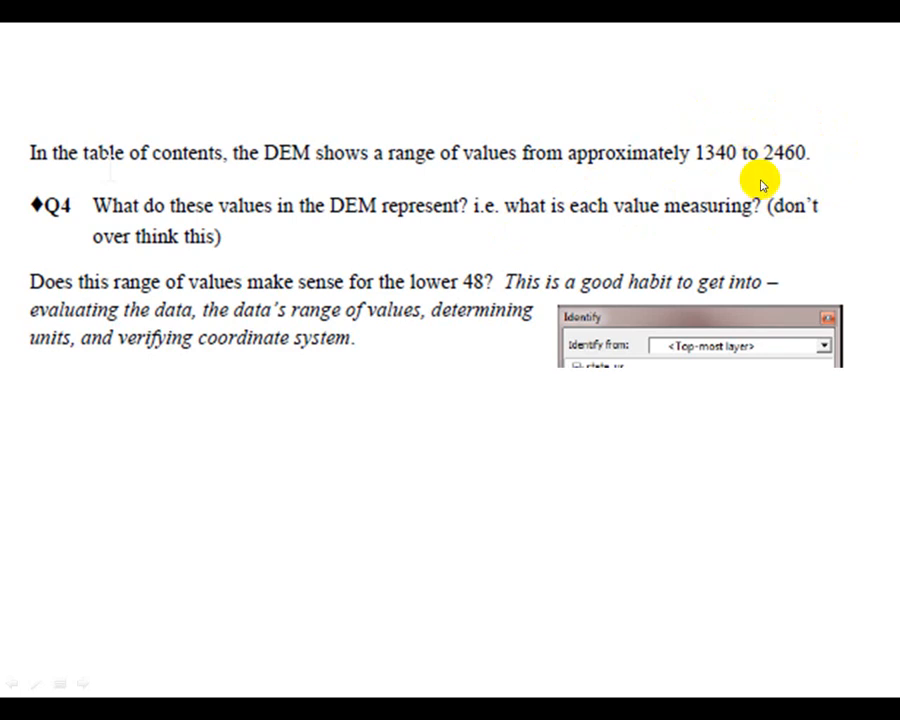
{"action": "mouse_move", "coordinate": [385, 162]}
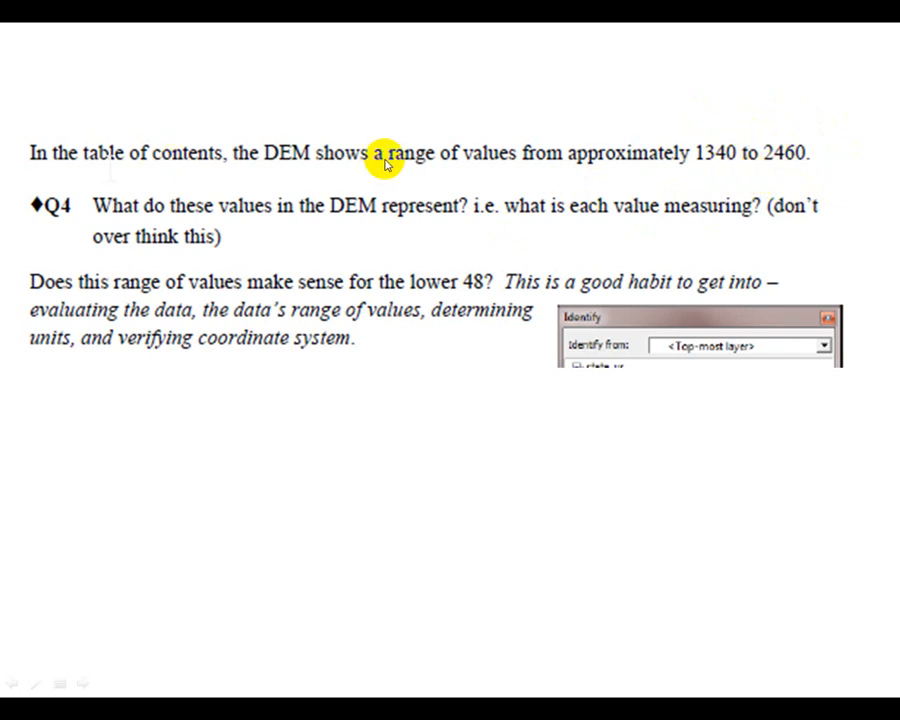
{"action": "mouse_move", "coordinate": [820, 188]}
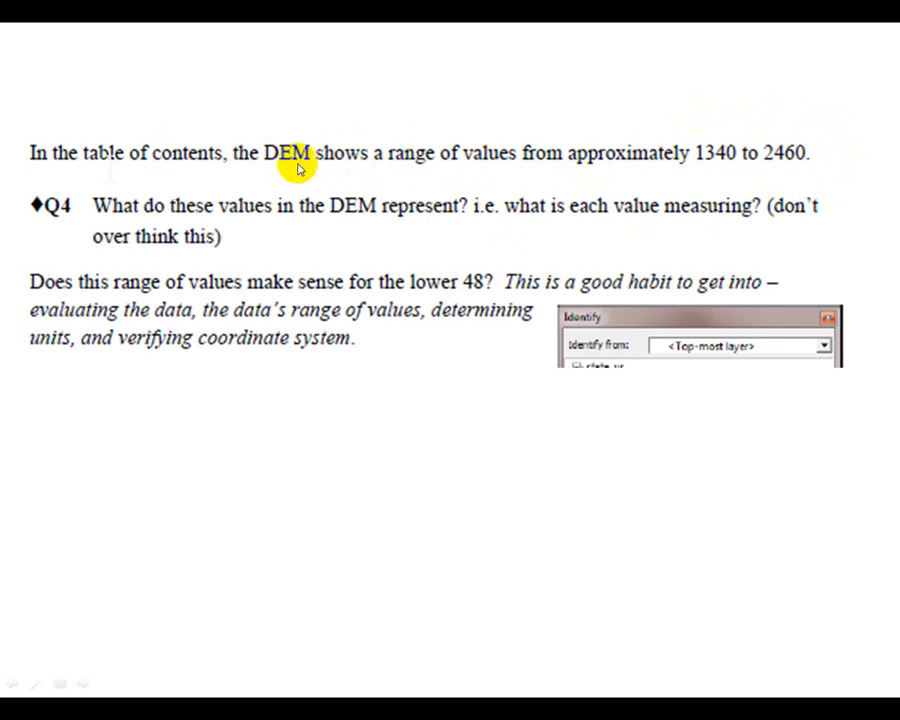
{"action": "mouse_move", "coordinate": [478, 288]}
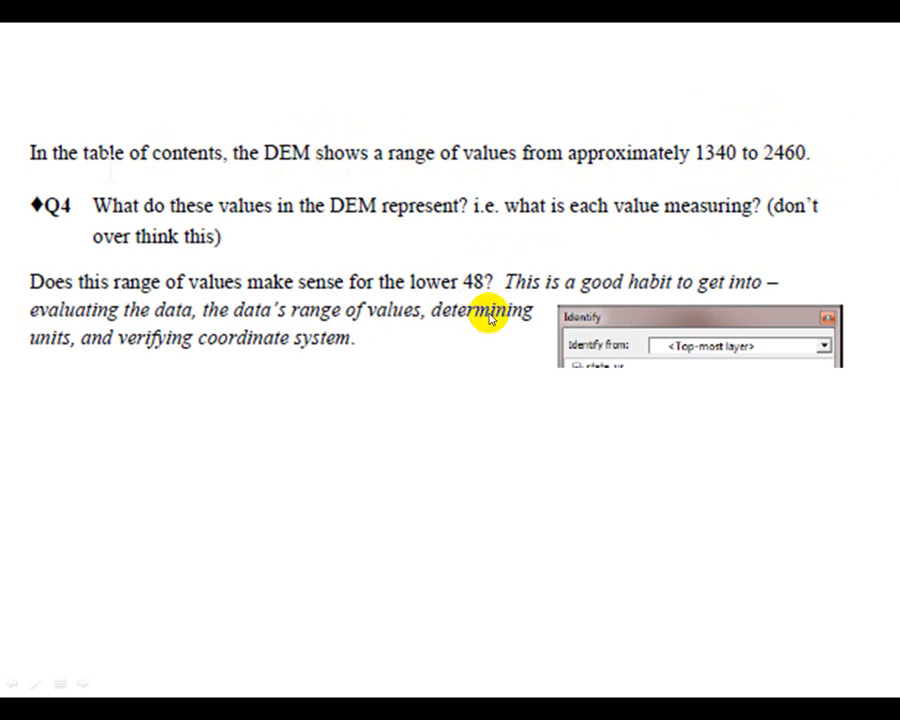
{"action": "mouse_move", "coordinate": [560, 282]}
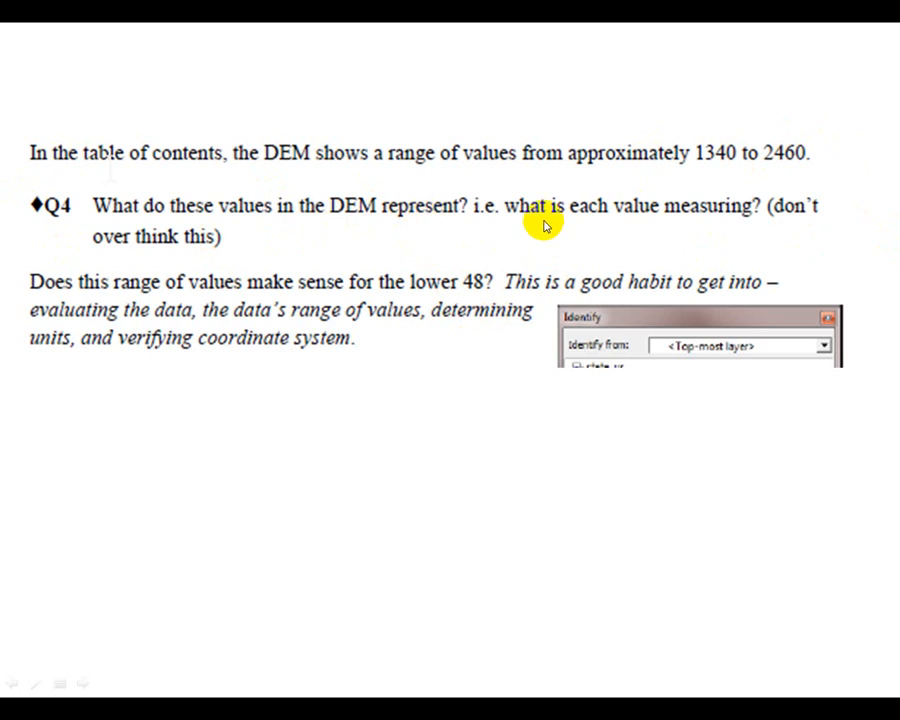
{"action": "mouse_move", "coordinate": [588, 178]}
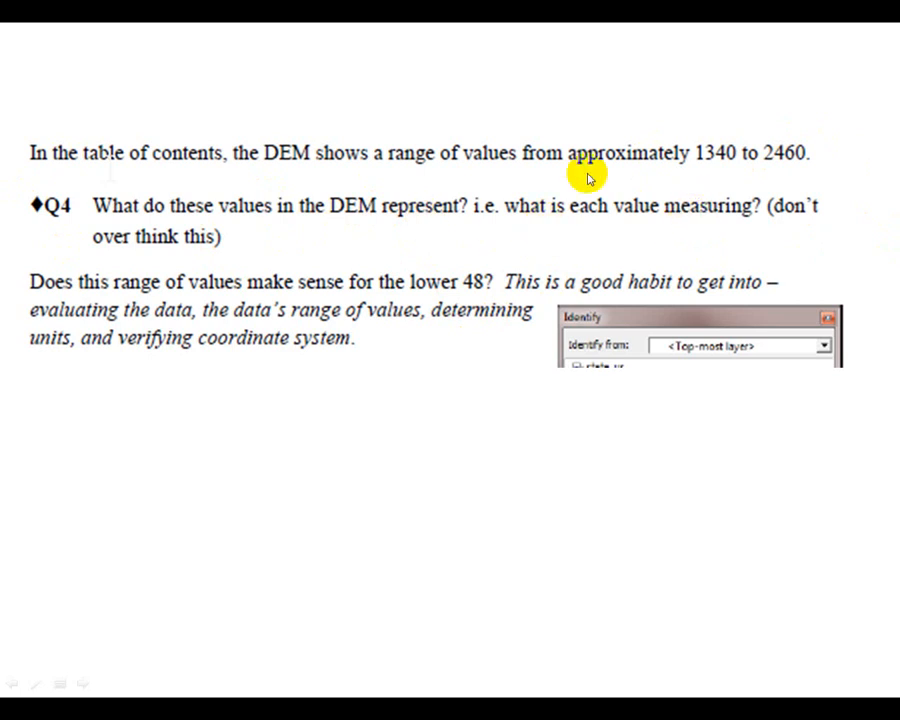
{"action": "mouse_move", "coordinate": [749, 167]}
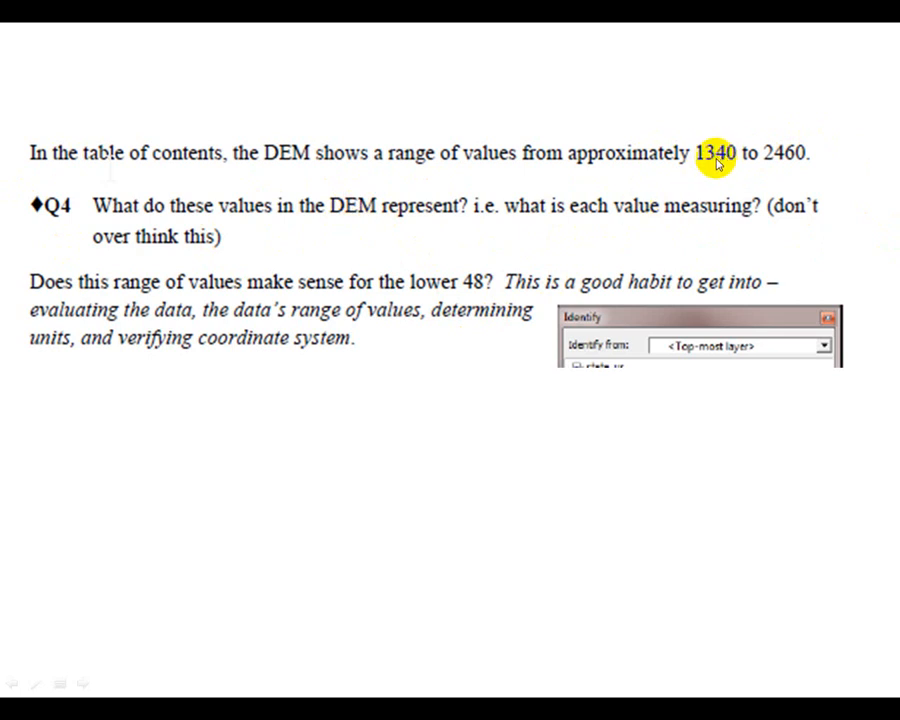
{"action": "mouse_move", "coordinate": [663, 196]}
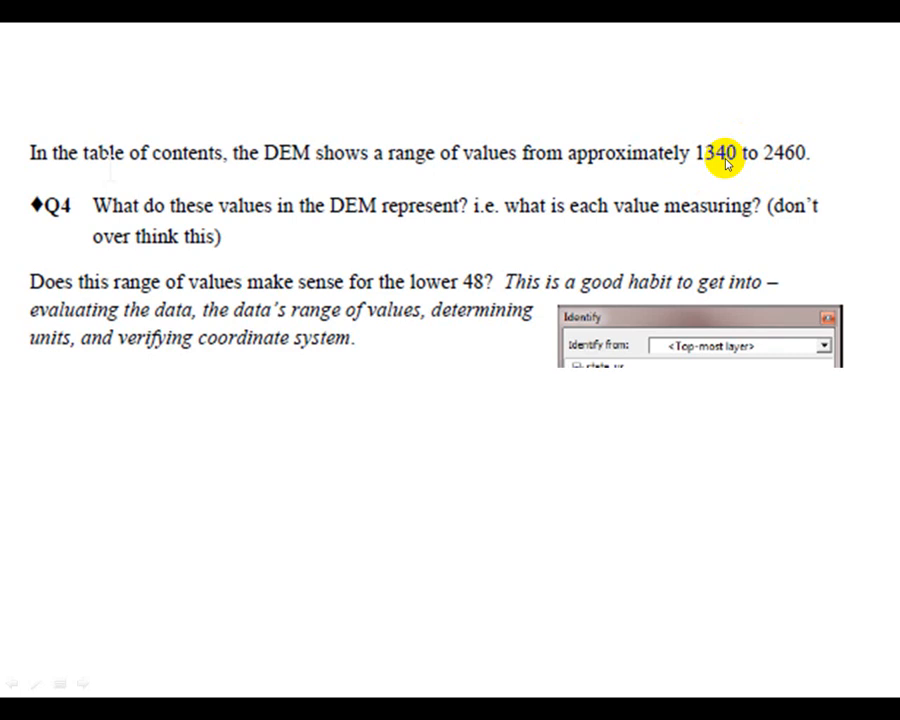
{"action": "mouse_move", "coordinate": [700, 190]}
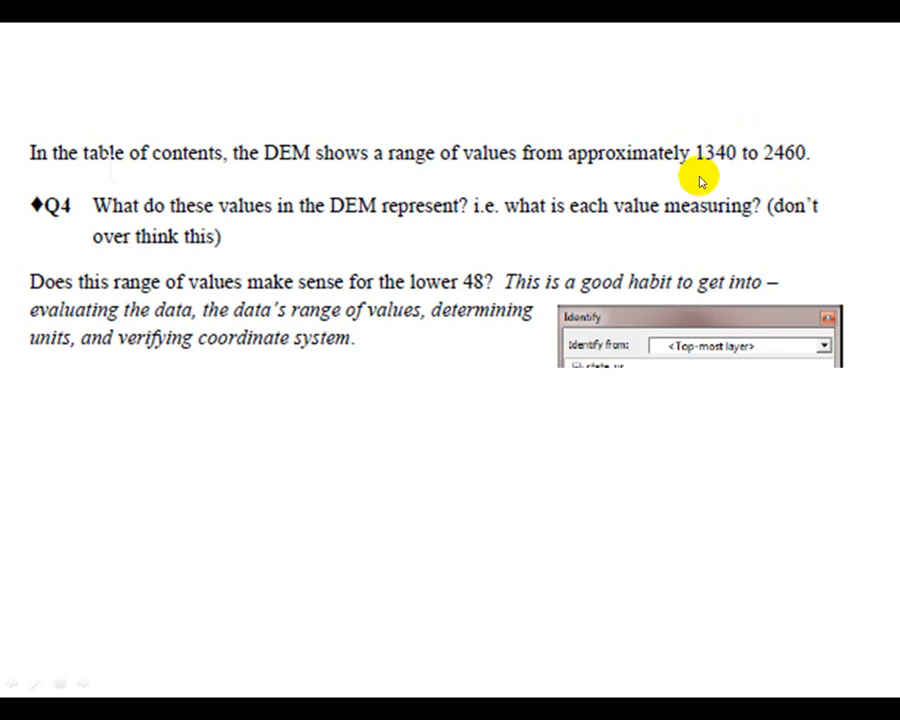
{"action": "mouse_move", "coordinate": [785, 190]}
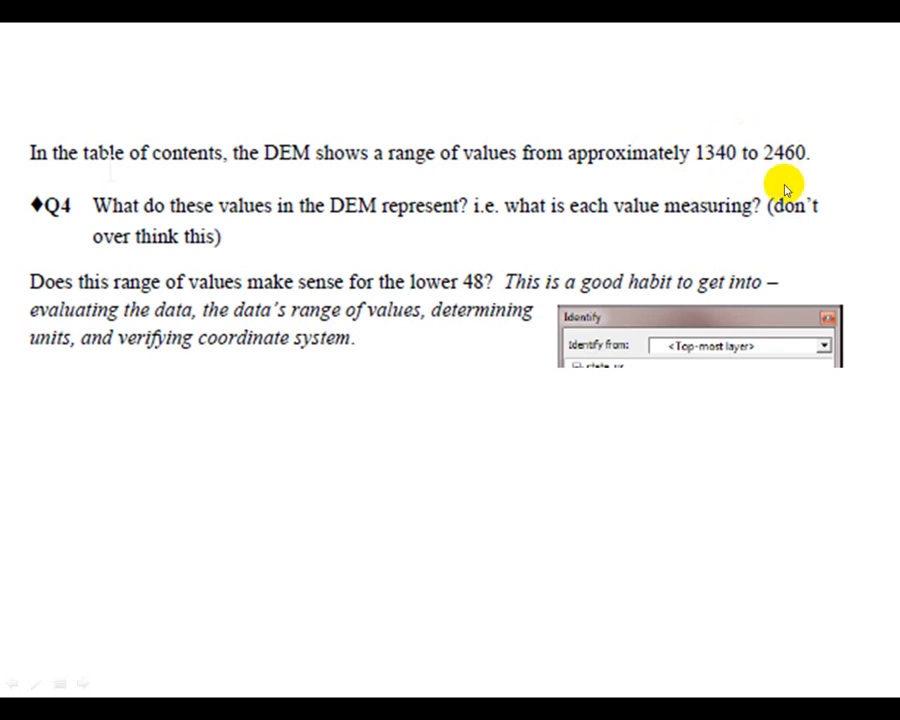
{"action": "mouse_move", "coordinate": [613, 237]}
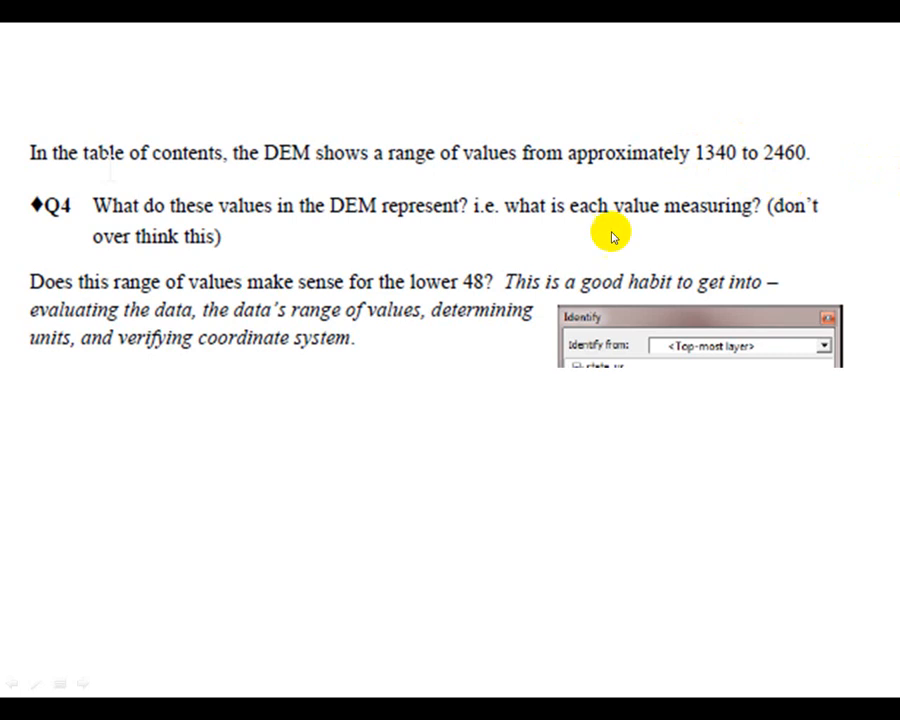
{"action": "mouse_move", "coordinate": [522, 323]}
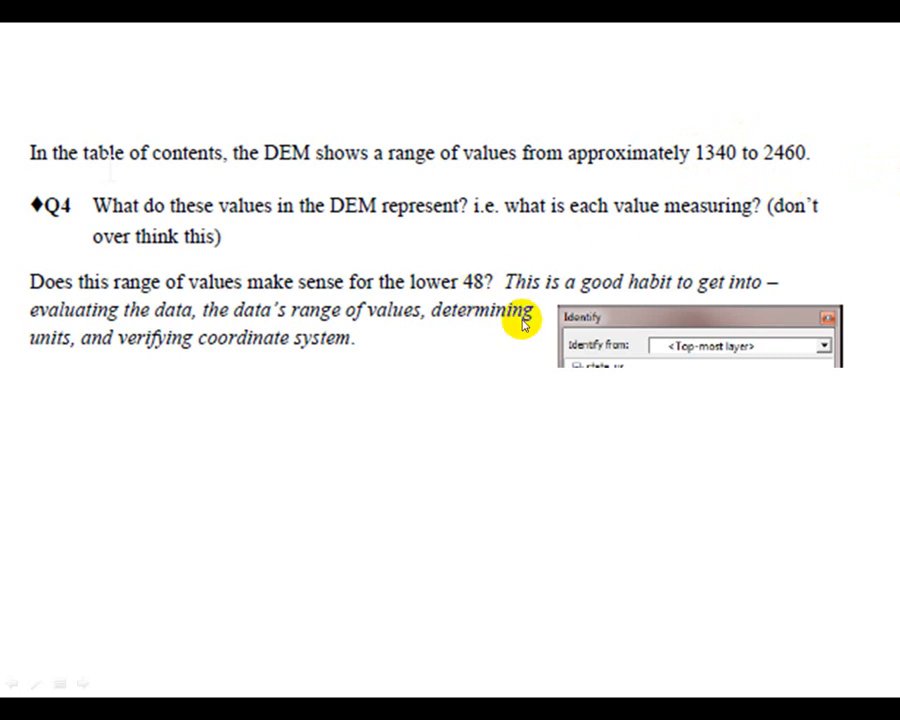
{"action": "mouse_move", "coordinate": [82, 686]}
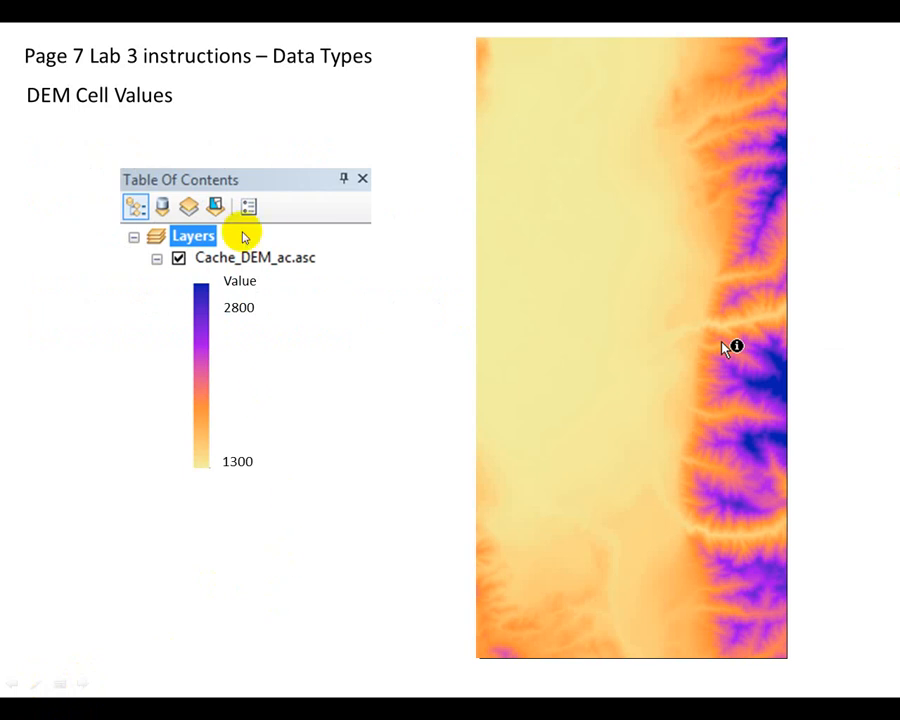
{"action": "mouse_move", "coordinate": [463, 73]}
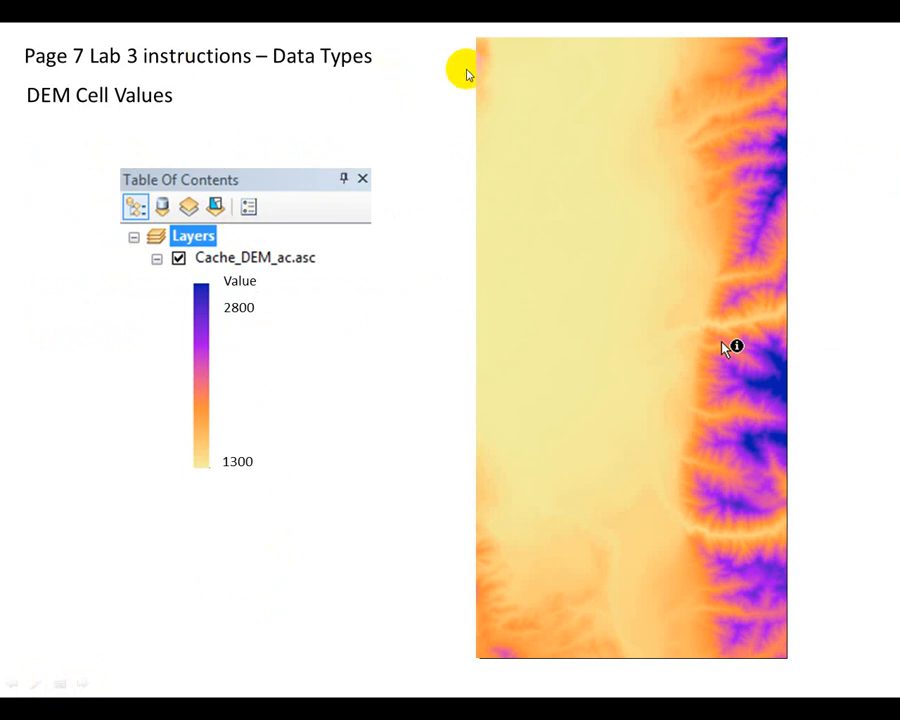
{"action": "mouse_move", "coordinate": [437, 65]}
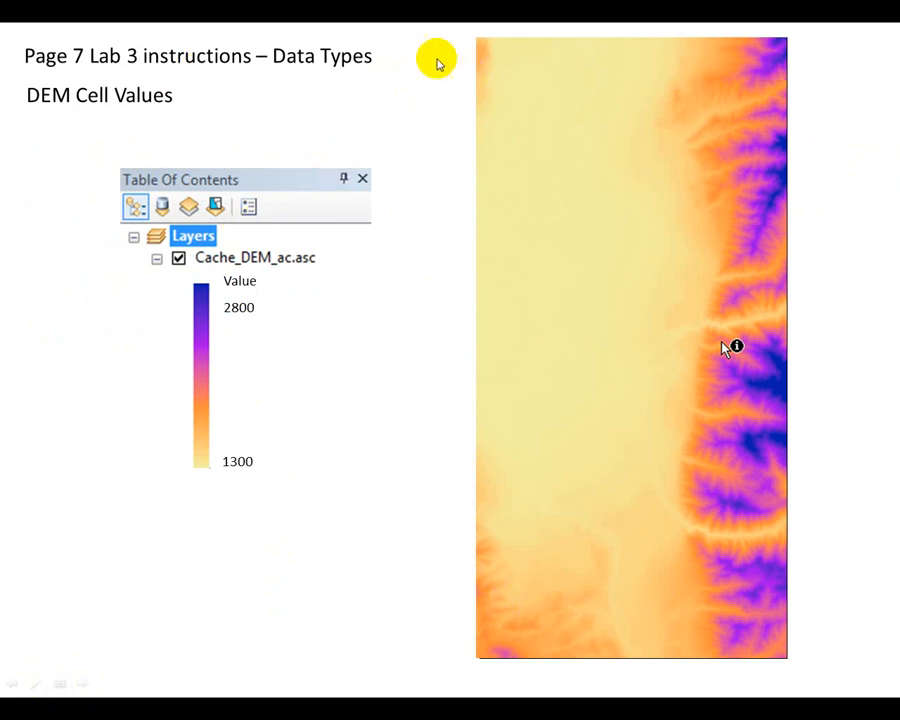
{"action": "mouse_move", "coordinate": [247, 435]}
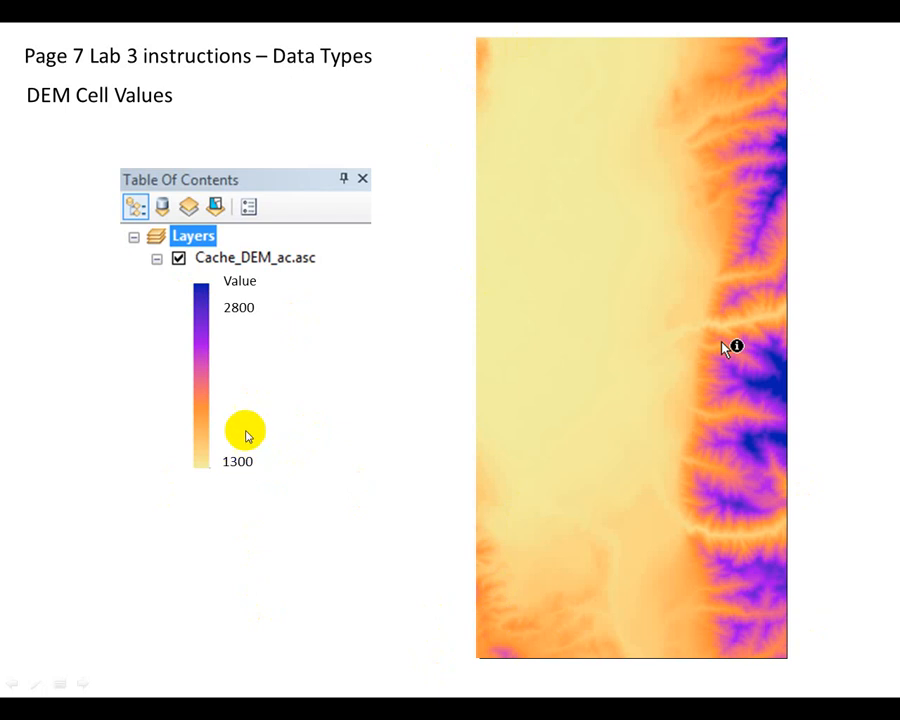
{"action": "mouse_move", "coordinate": [242, 307]}
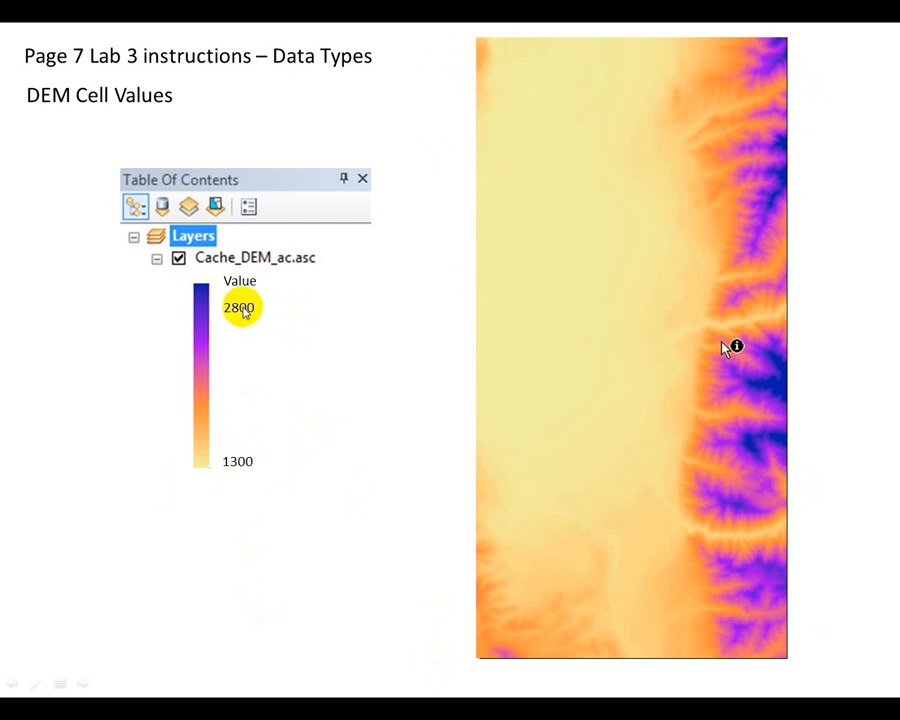
{"action": "mouse_move", "coordinate": [163, 424]}
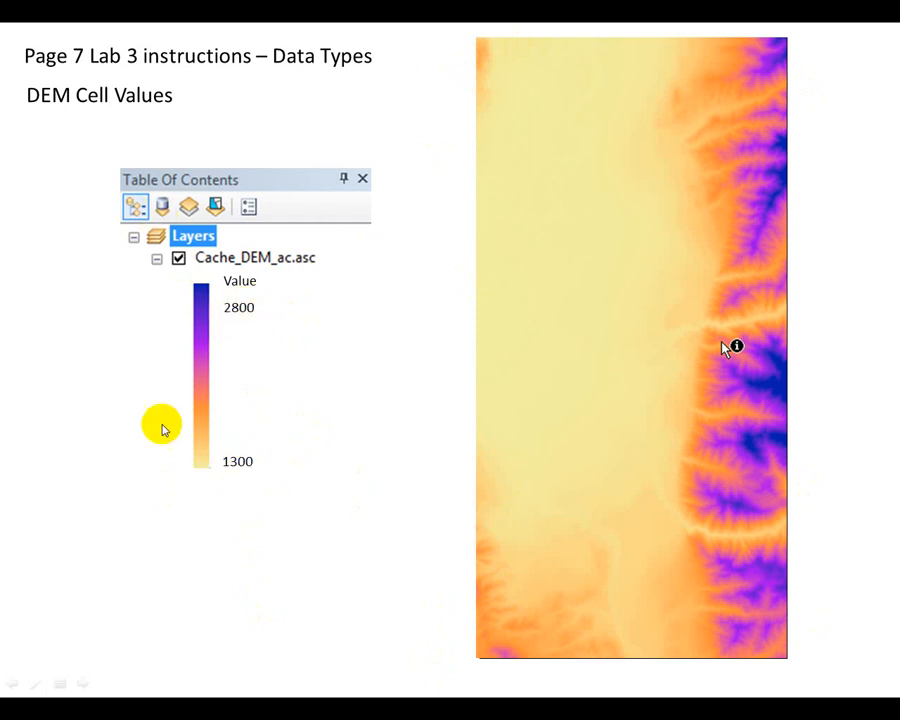
{"action": "mouse_move", "coordinate": [281, 607]}
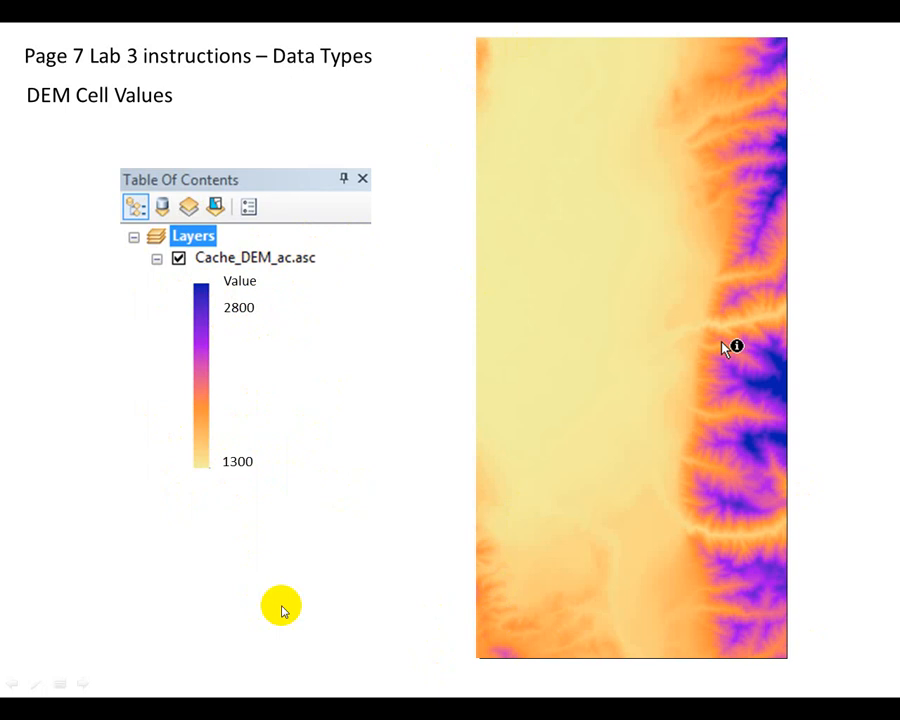
{"action": "mouse_move", "coordinate": [246, 249]}
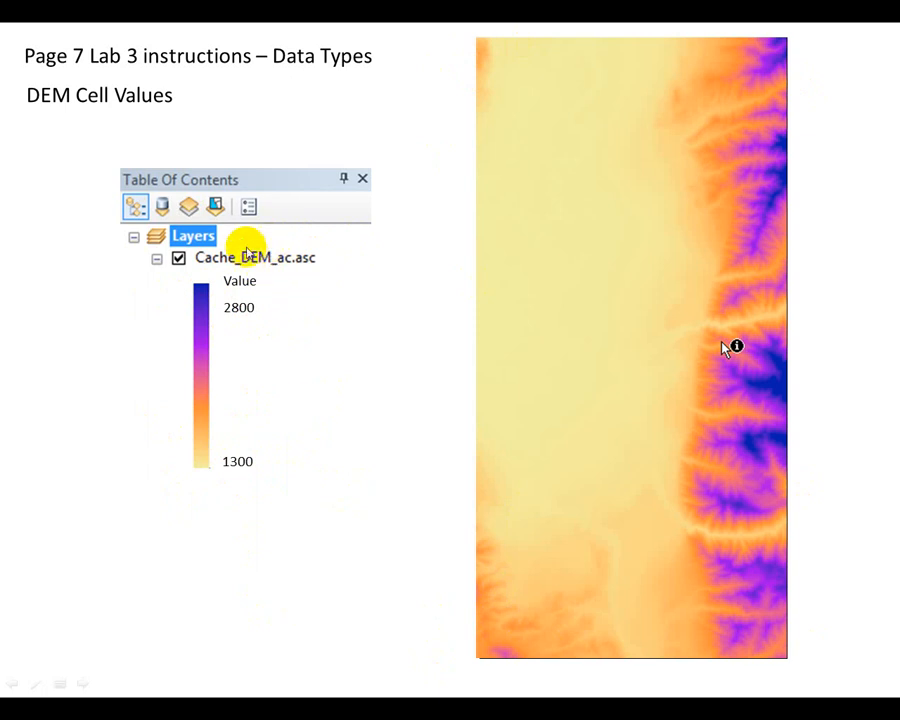
{"action": "mouse_move", "coordinate": [257, 288]}
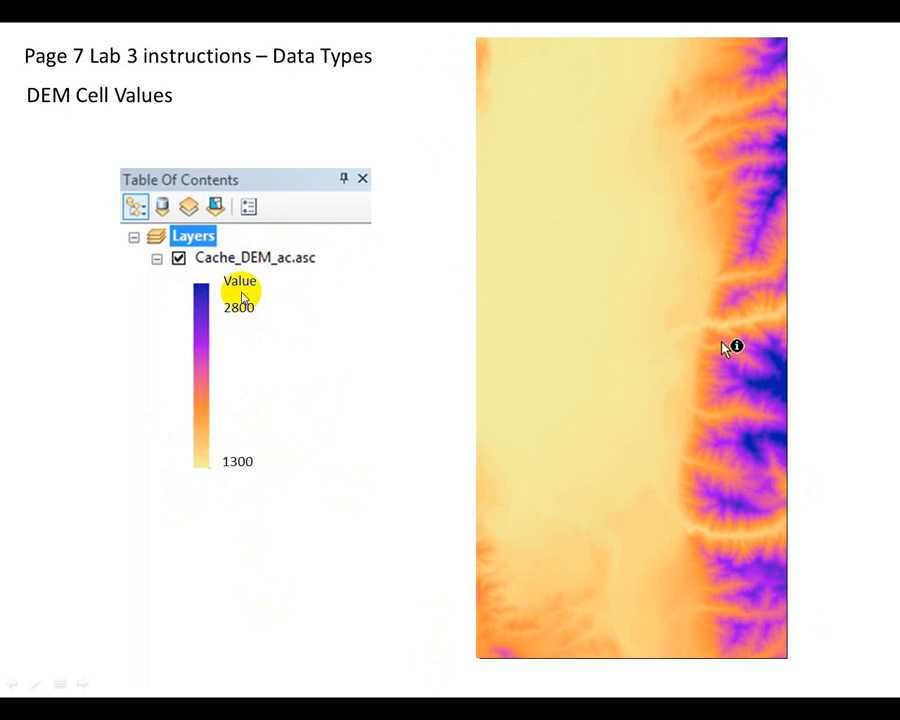
{"action": "mouse_move", "coordinate": [235, 478]}
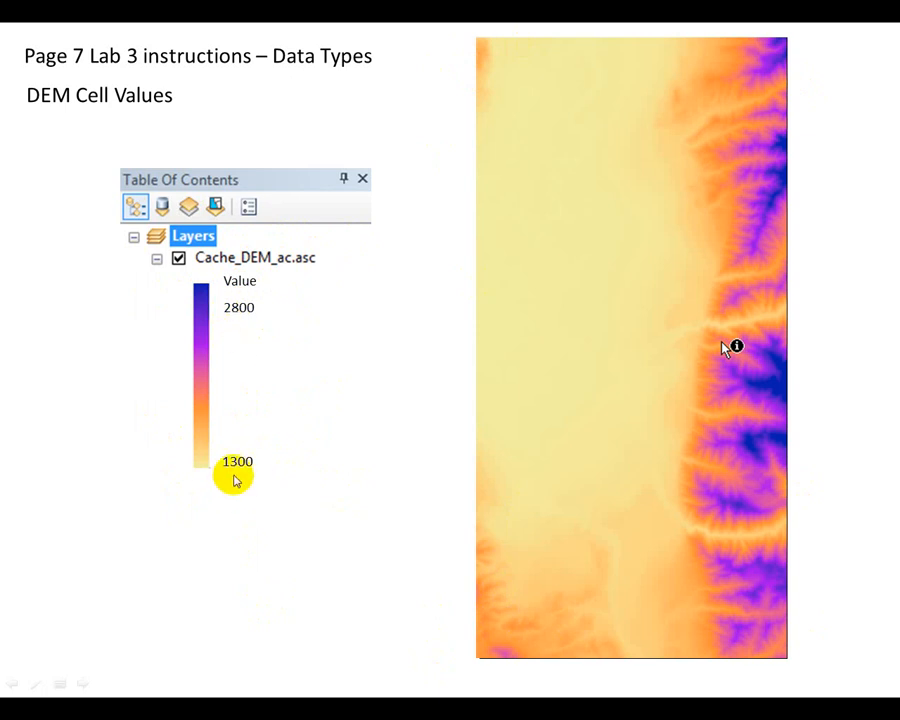
{"action": "mouse_move", "coordinate": [215, 490]}
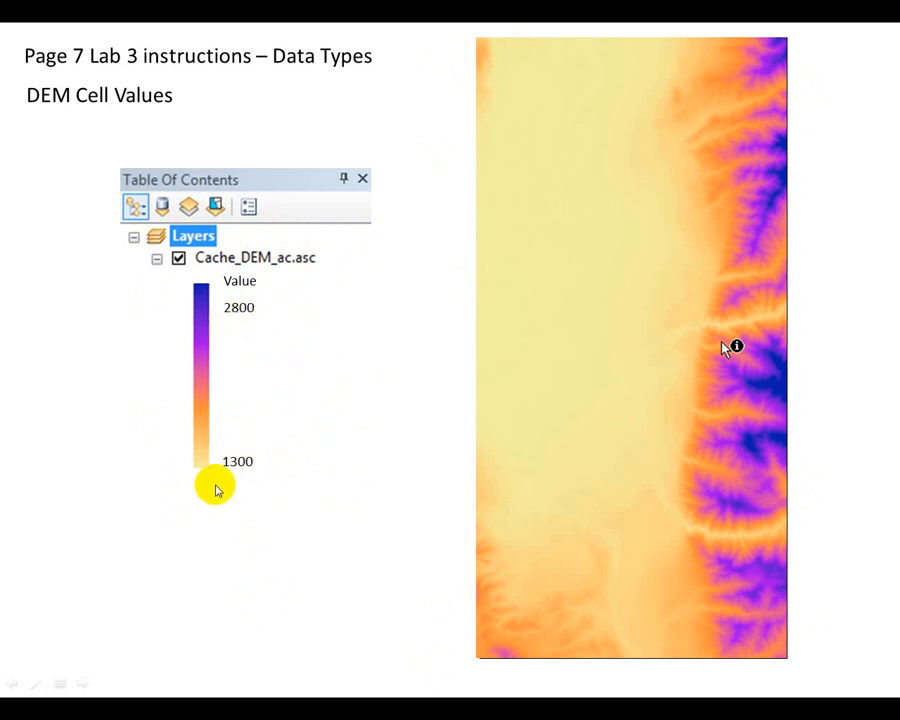
{"action": "mouse_move", "coordinate": [230, 470]}
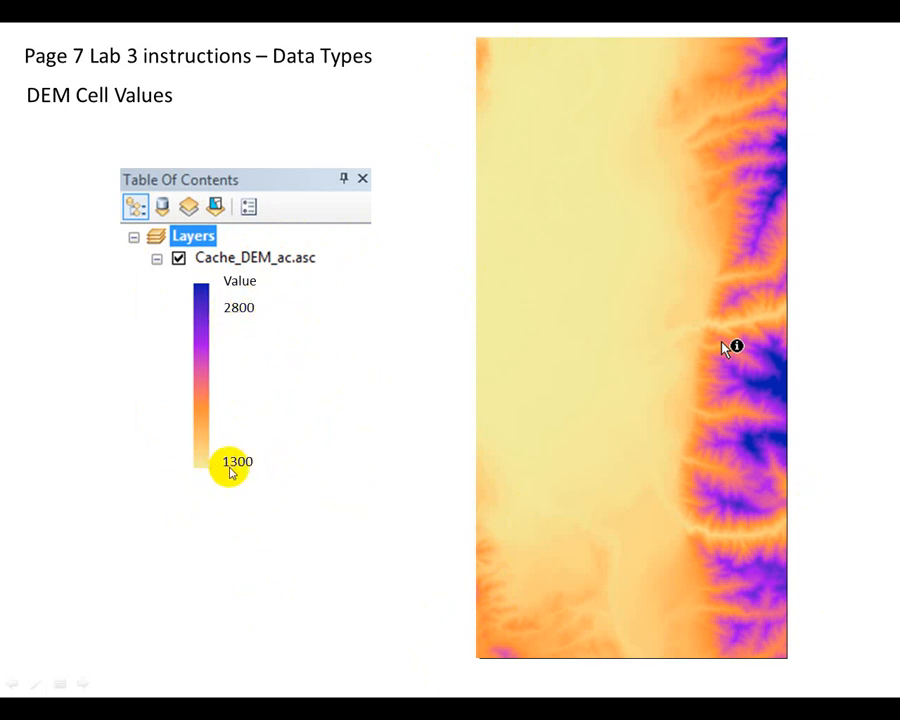
{"action": "mouse_move", "coordinate": [294, 575]}
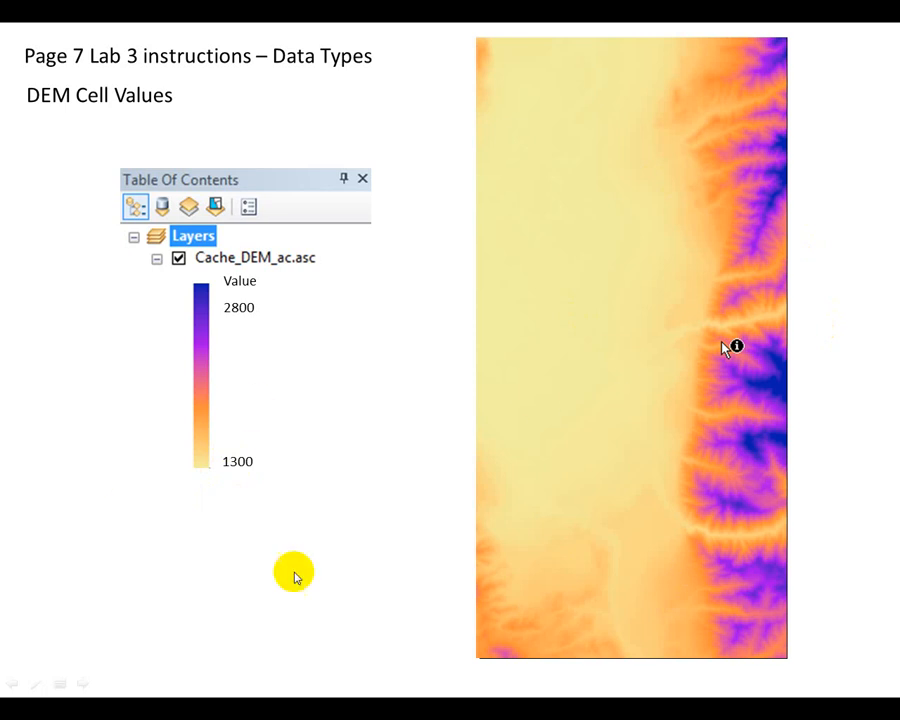
{"action": "mouse_move", "coordinate": [237, 311]}
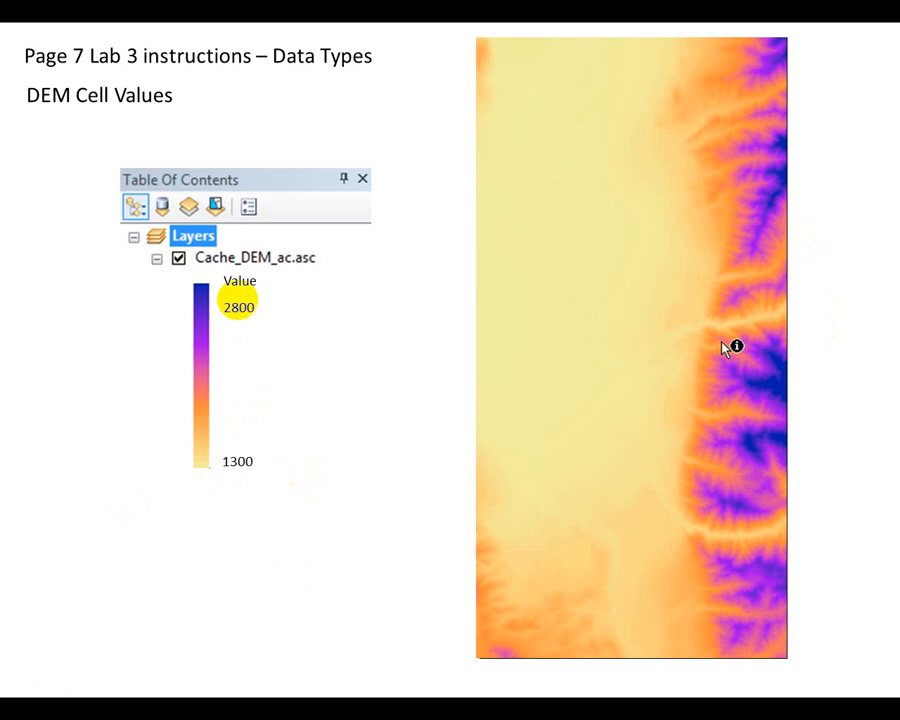
{"action": "mouse_move", "coordinate": [282, 372]}
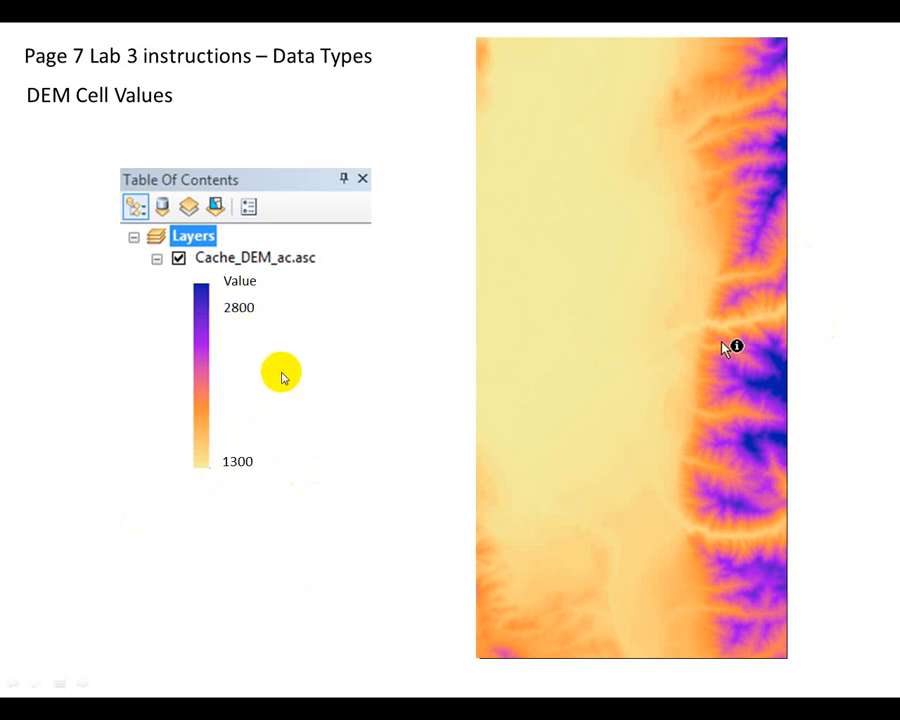
{"action": "mouse_move", "coordinate": [323, 398]}
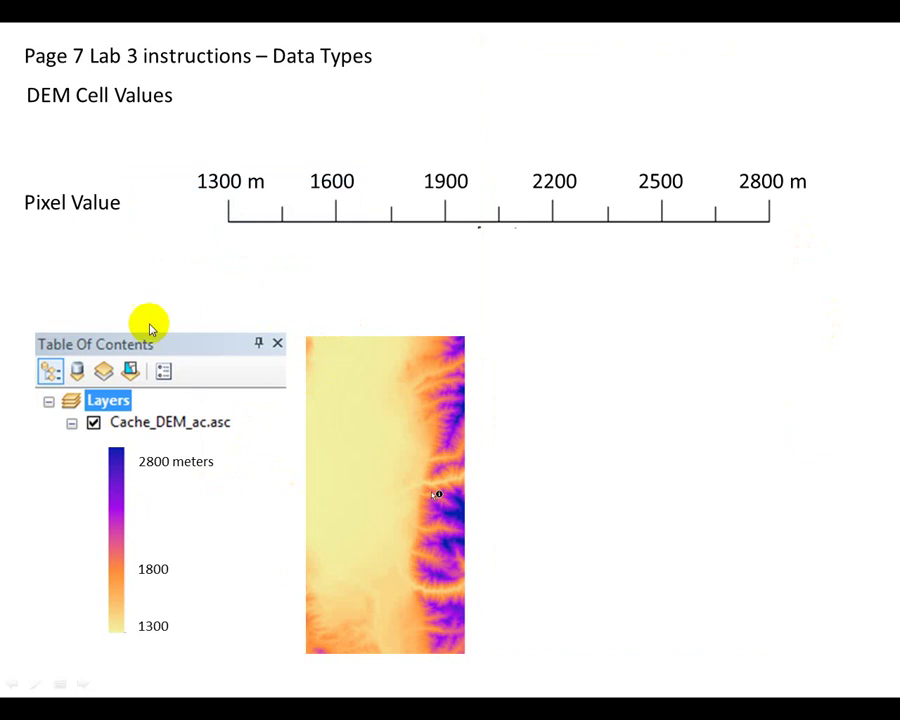
{"action": "mouse_move", "coordinate": [88, 284]}
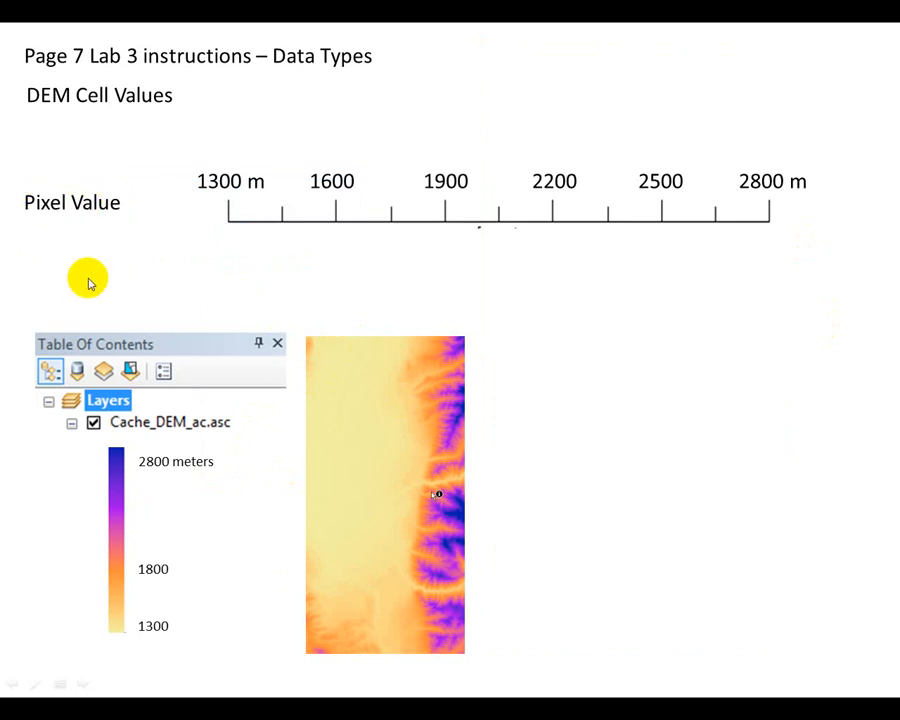
{"action": "mouse_move", "coordinate": [119, 681]}
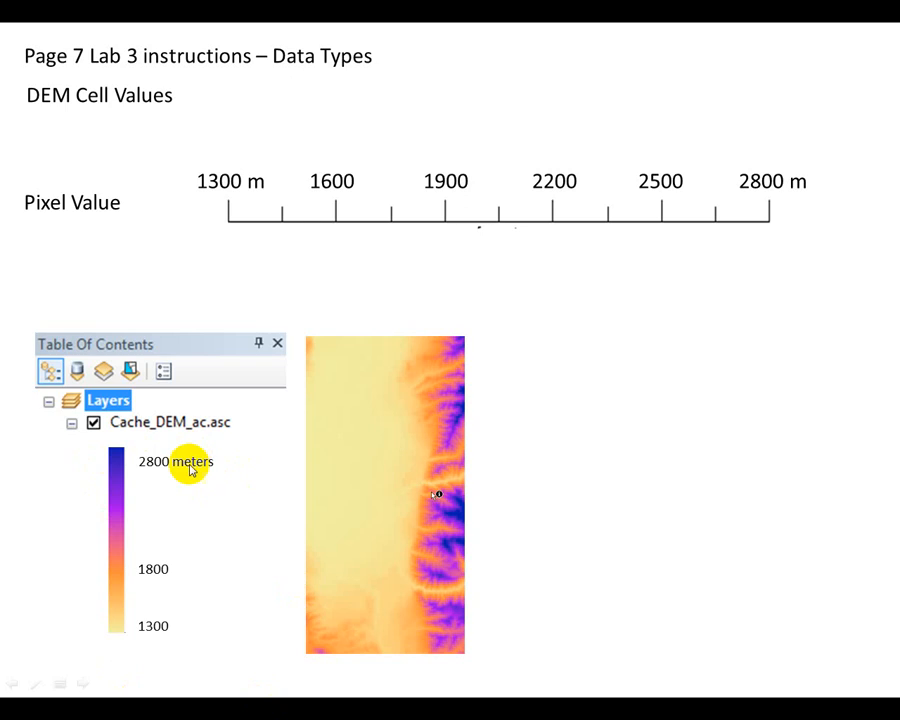
{"action": "mouse_move", "coordinate": [222, 500]}
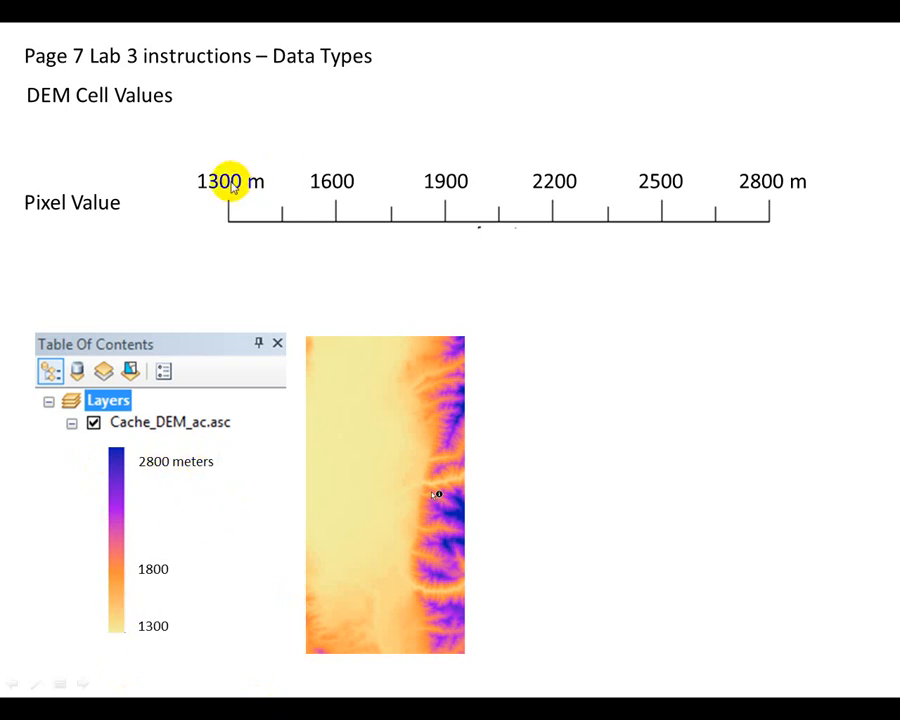
{"action": "mouse_move", "coordinate": [285, 232]}
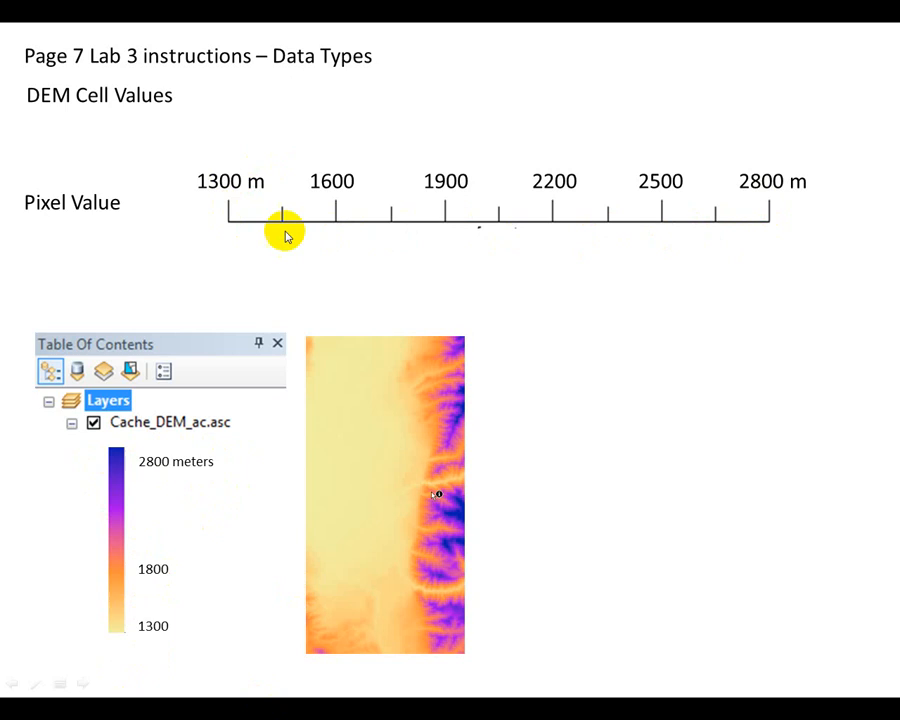
{"action": "mouse_move", "coordinate": [736, 233]}
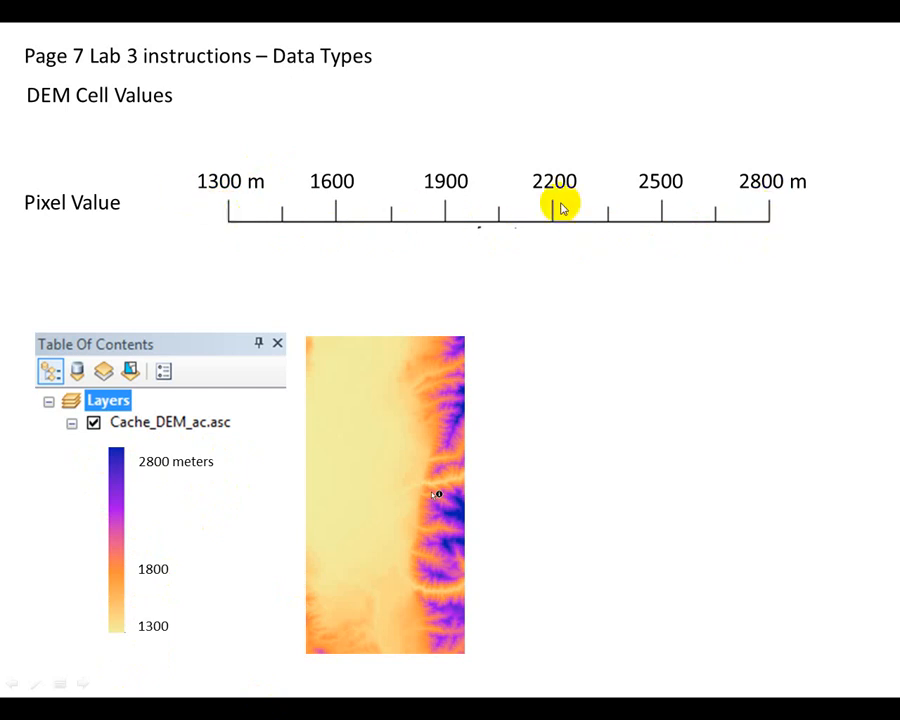
{"action": "mouse_move", "coordinate": [750, 215]}
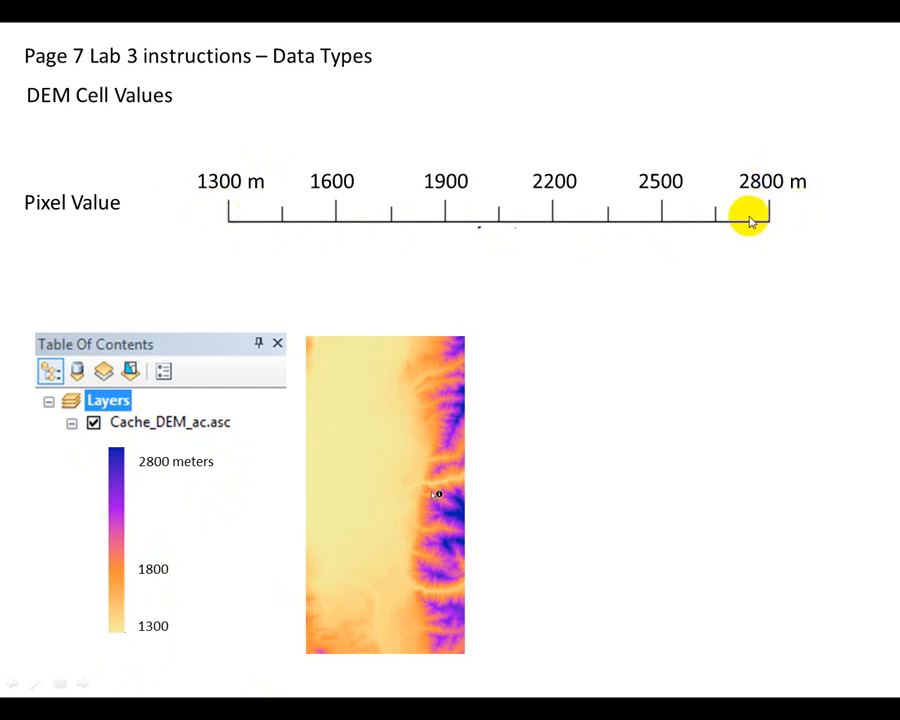
{"action": "mouse_move", "coordinate": [88, 245]}
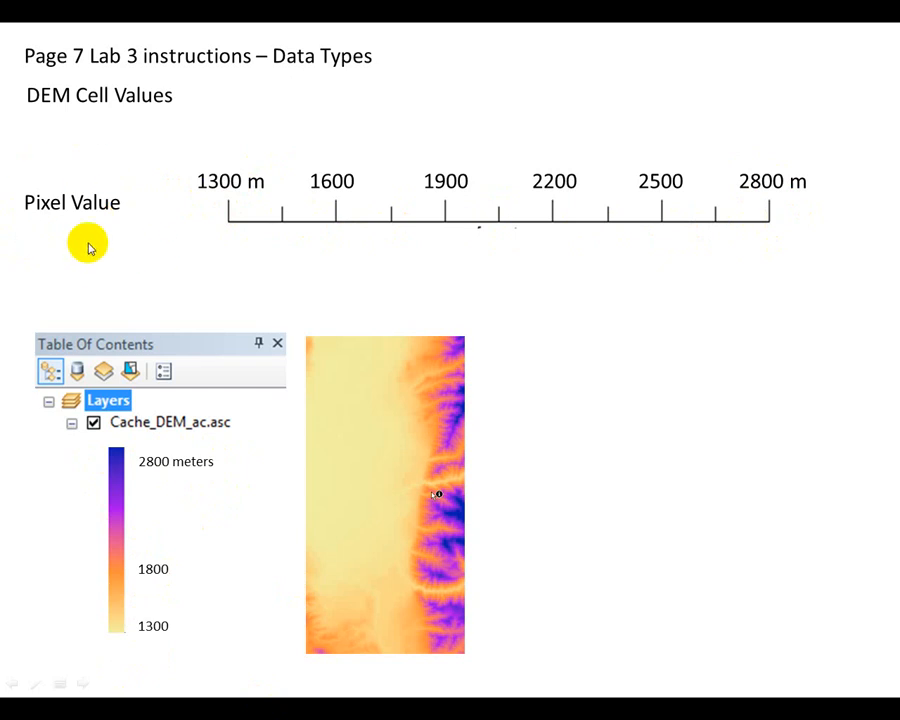
{"action": "mouse_move", "coordinate": [222, 182]}
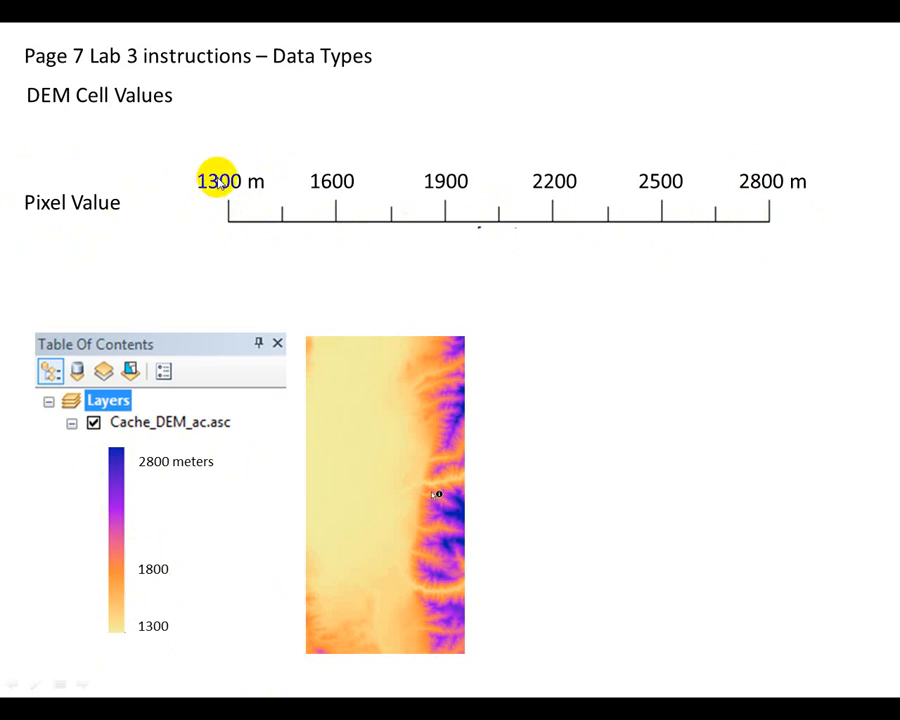
{"action": "mouse_move", "coordinate": [405, 471]}
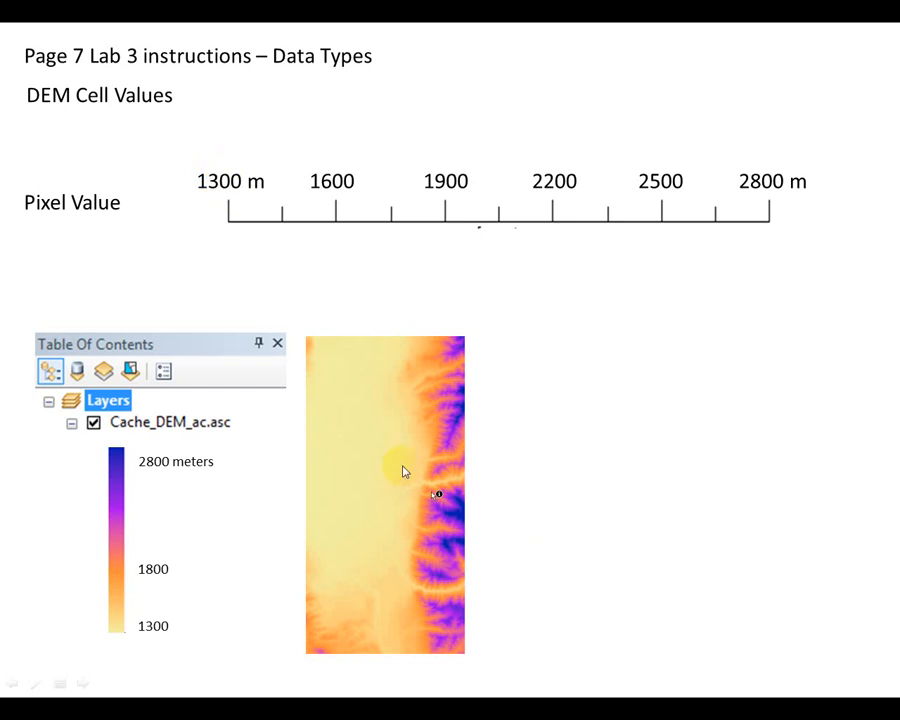
{"action": "mouse_move", "coordinate": [401, 460]}
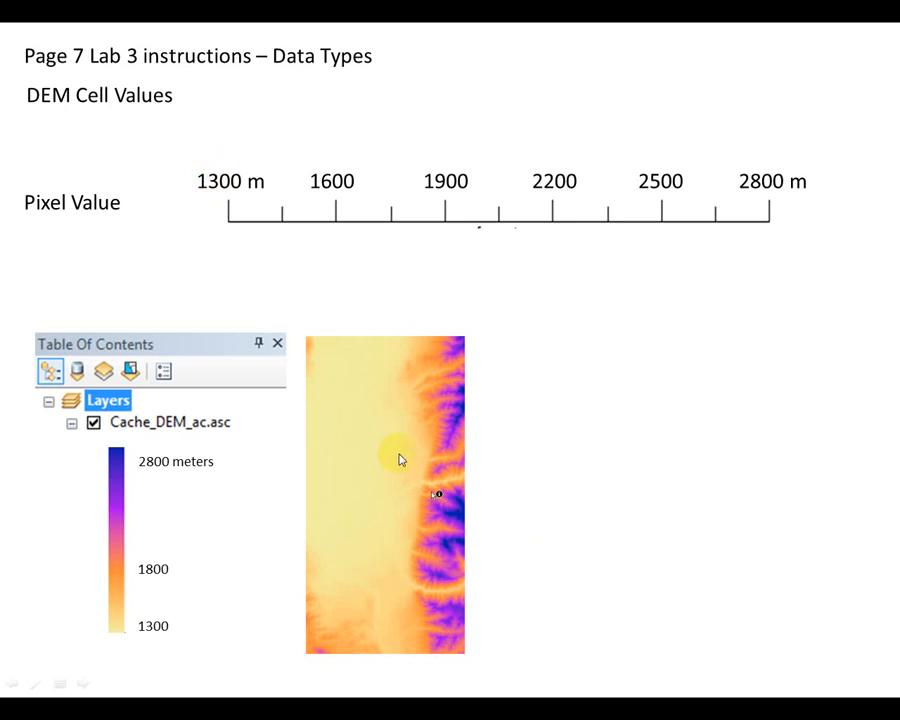
{"action": "mouse_move", "coordinate": [418, 448]}
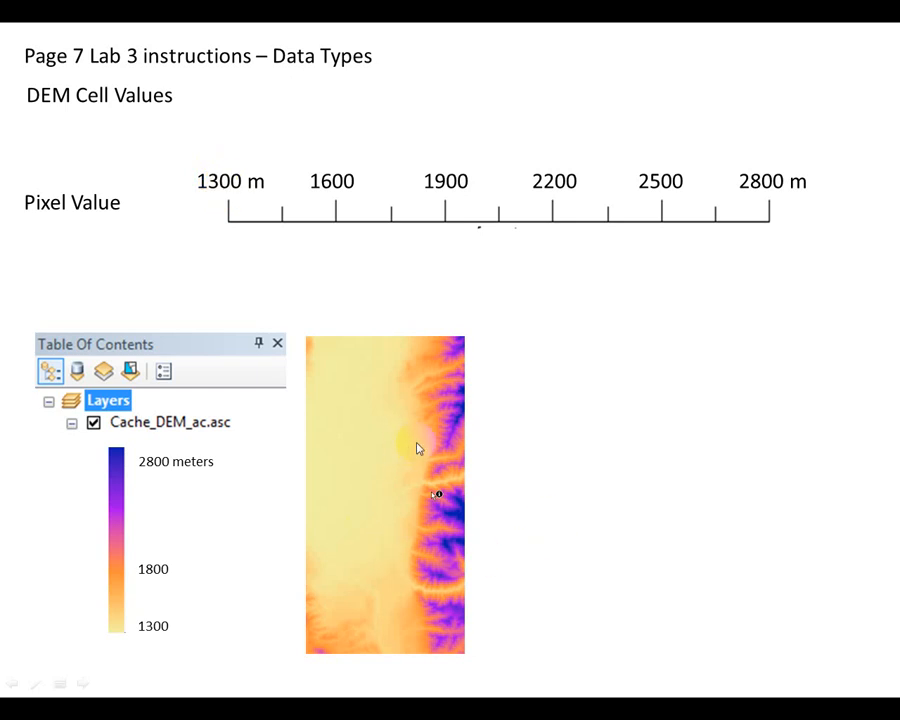
{"action": "mouse_move", "coordinate": [433, 398]}
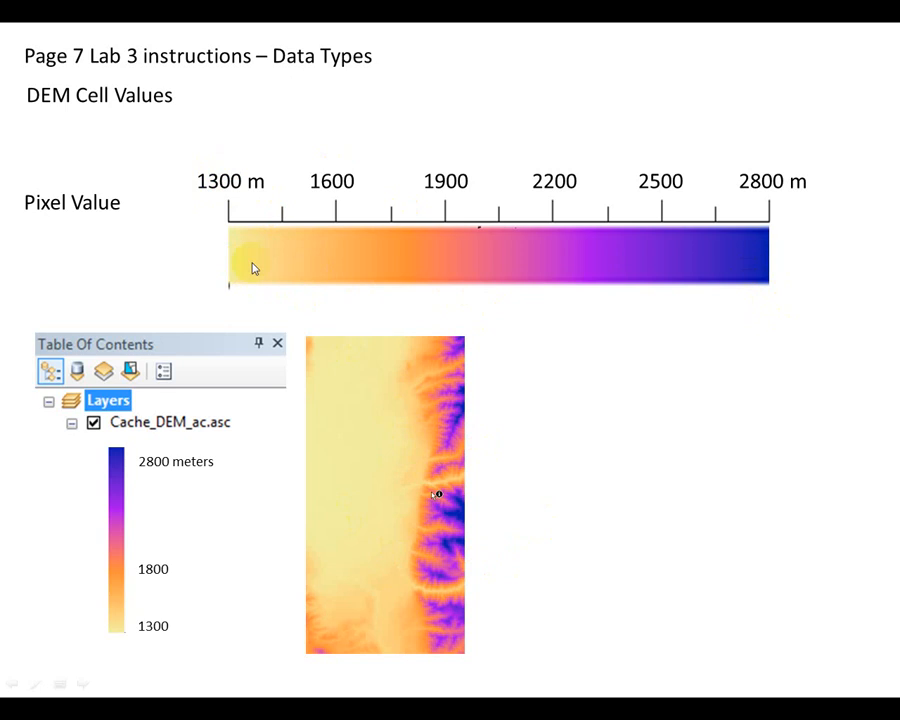
{"action": "mouse_move", "coordinate": [772, 278]}
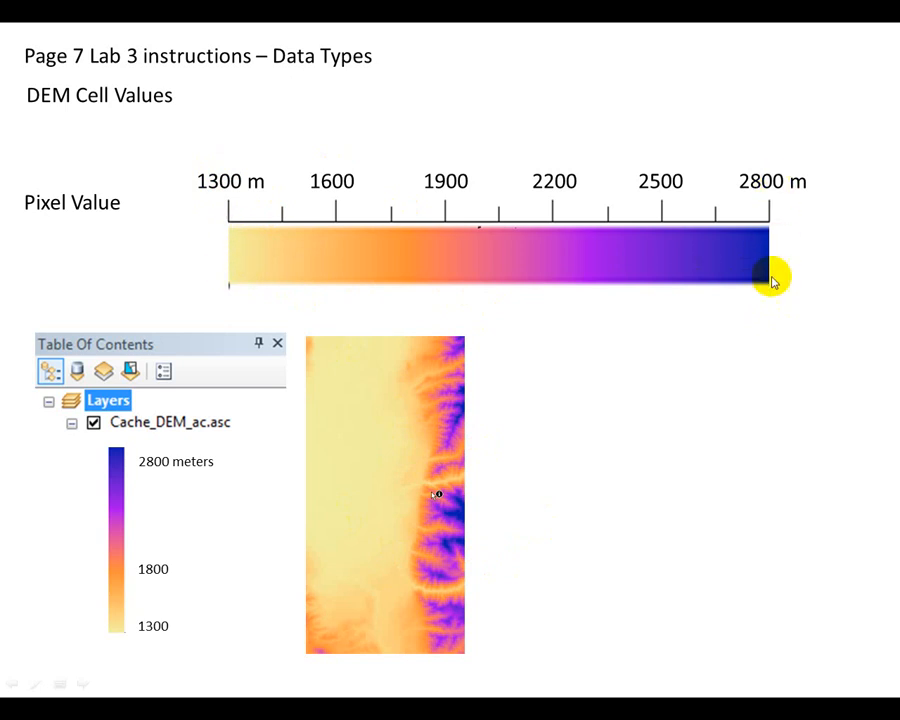
{"action": "mouse_move", "coordinate": [362, 350]}
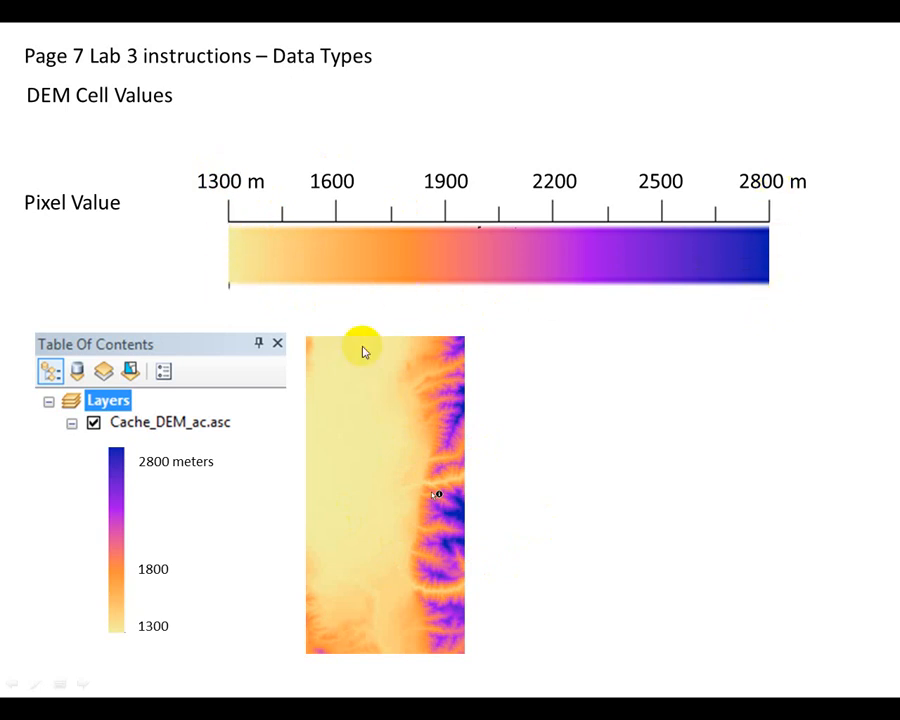
{"action": "mouse_move", "coordinate": [461, 388]}
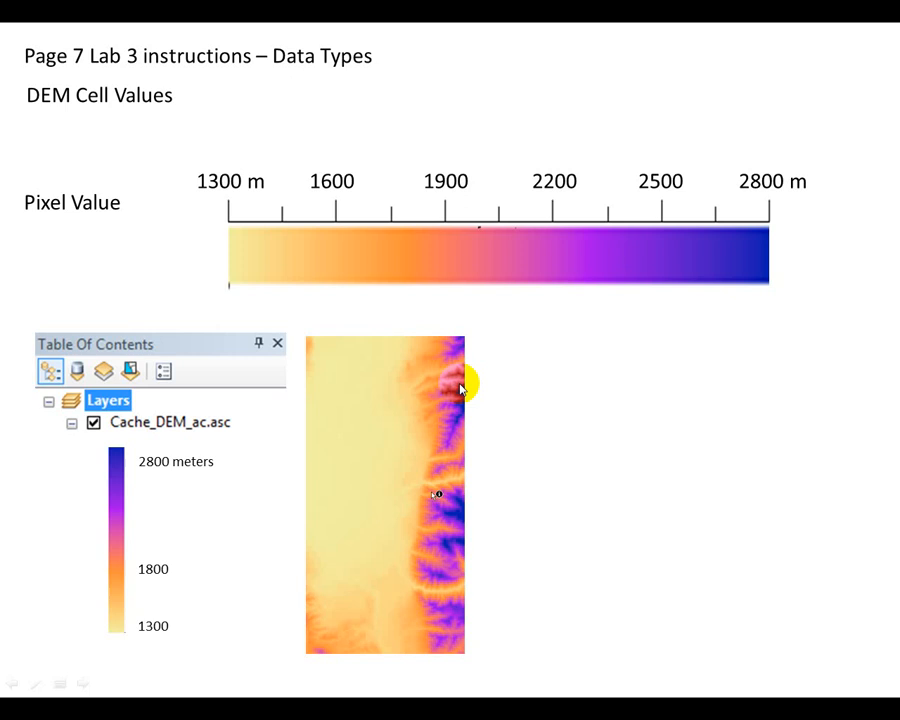
{"action": "mouse_move", "coordinate": [320, 500]}
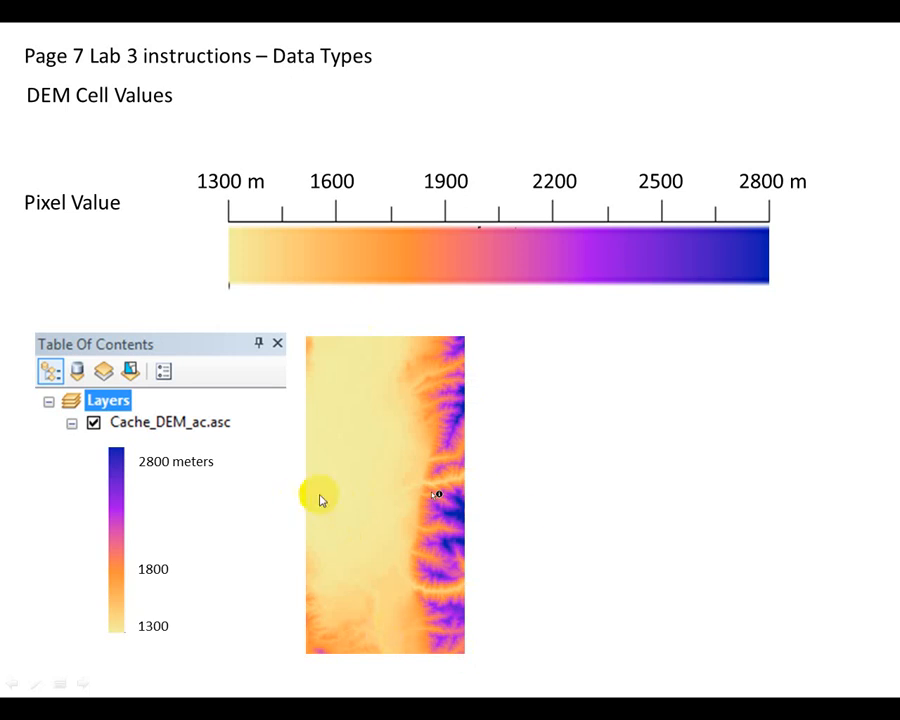
{"action": "mouse_move", "coordinate": [405, 555]}
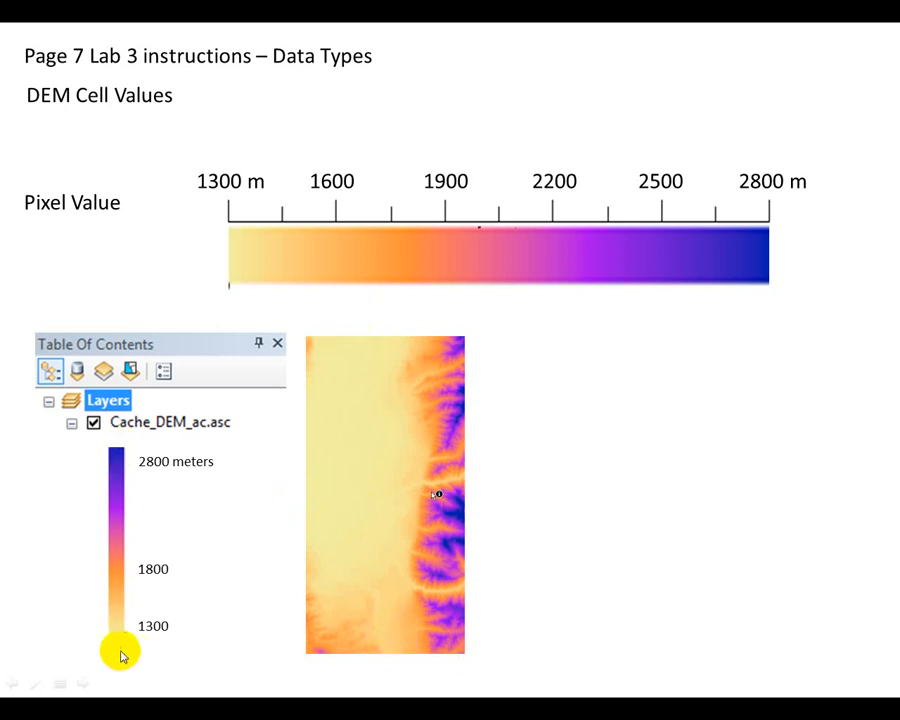
{"action": "mouse_move", "coordinate": [415, 607]}
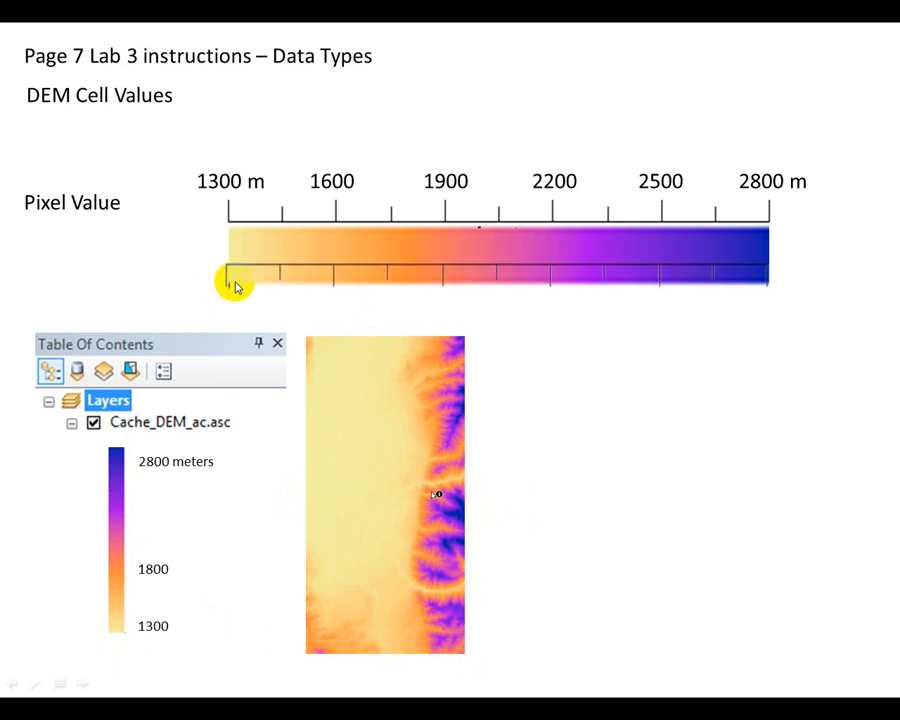
{"action": "mouse_move", "coordinate": [775, 285]}
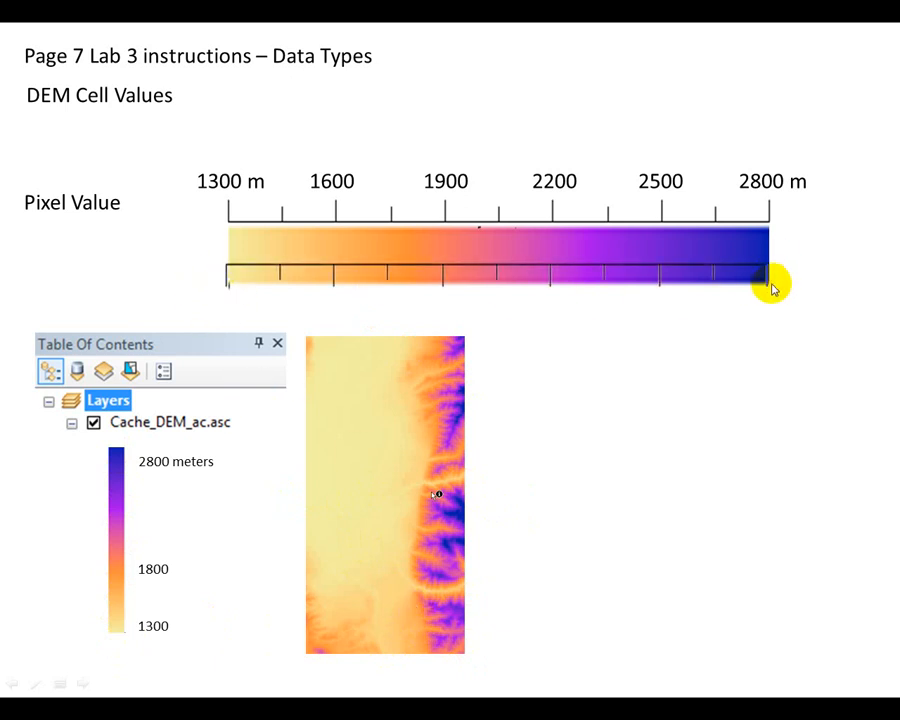
{"action": "mouse_move", "coordinate": [675, 263]}
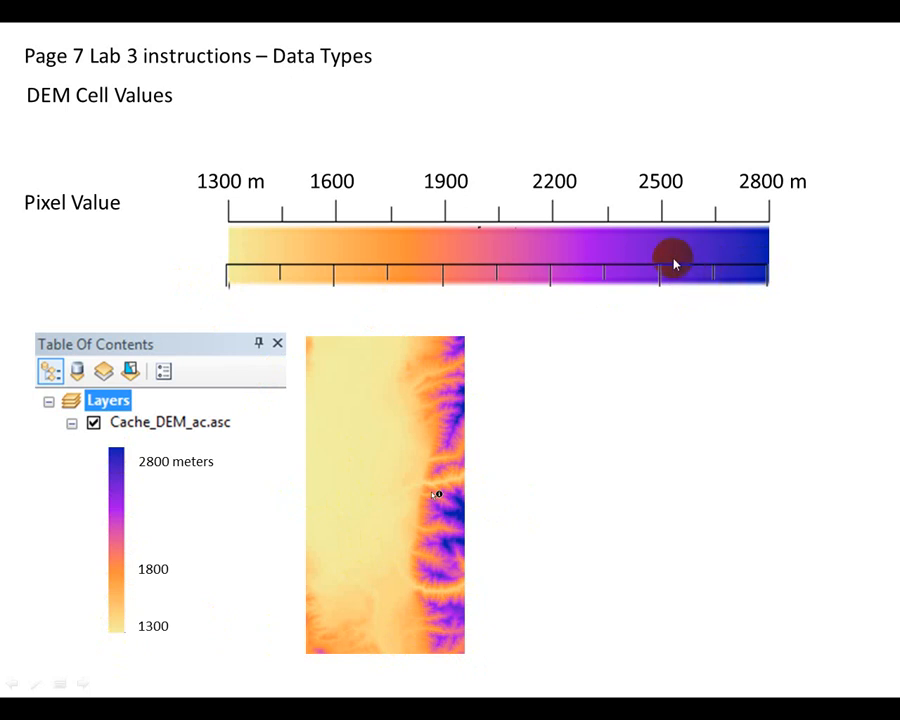
{"action": "mouse_move", "coordinate": [136, 278]}
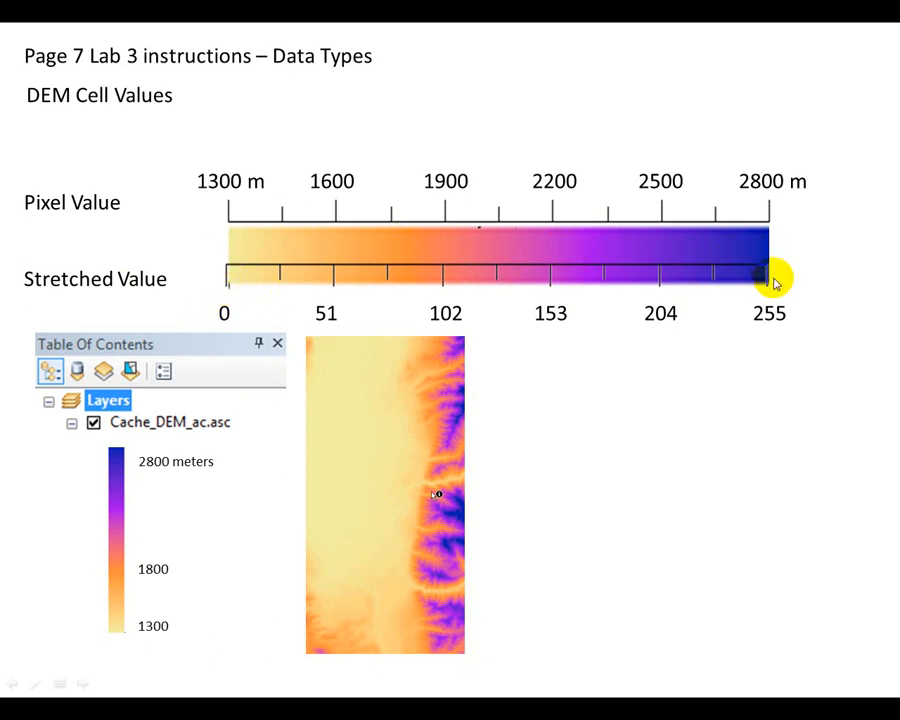
{"action": "mouse_move", "coordinate": [770, 288]}
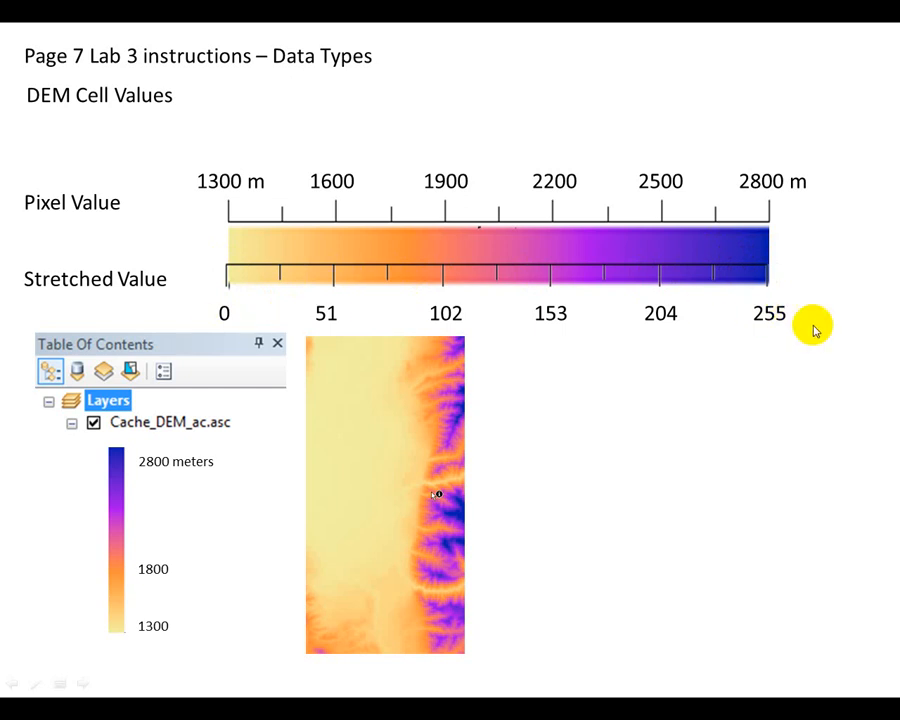
{"action": "mouse_move", "coordinate": [778, 320]}
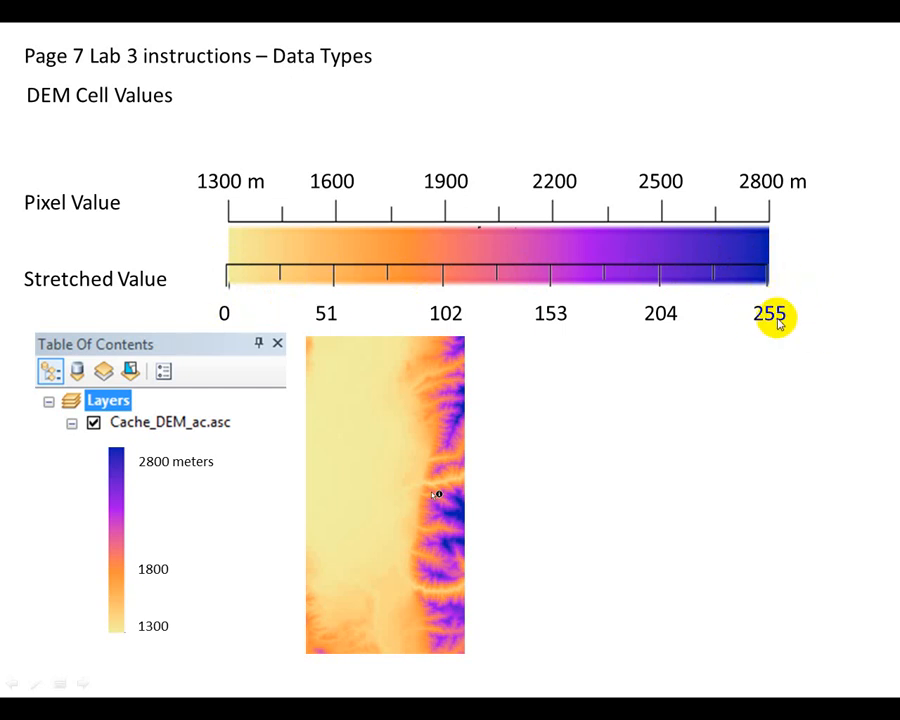
{"action": "mouse_move", "coordinate": [212, 287]}
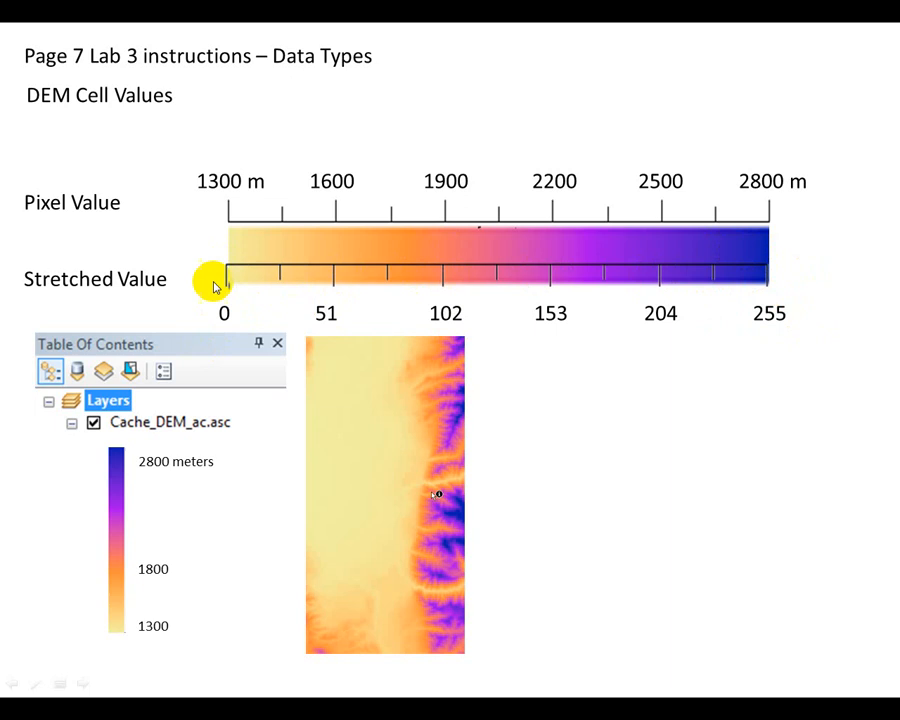
{"action": "mouse_move", "coordinate": [537, 237]}
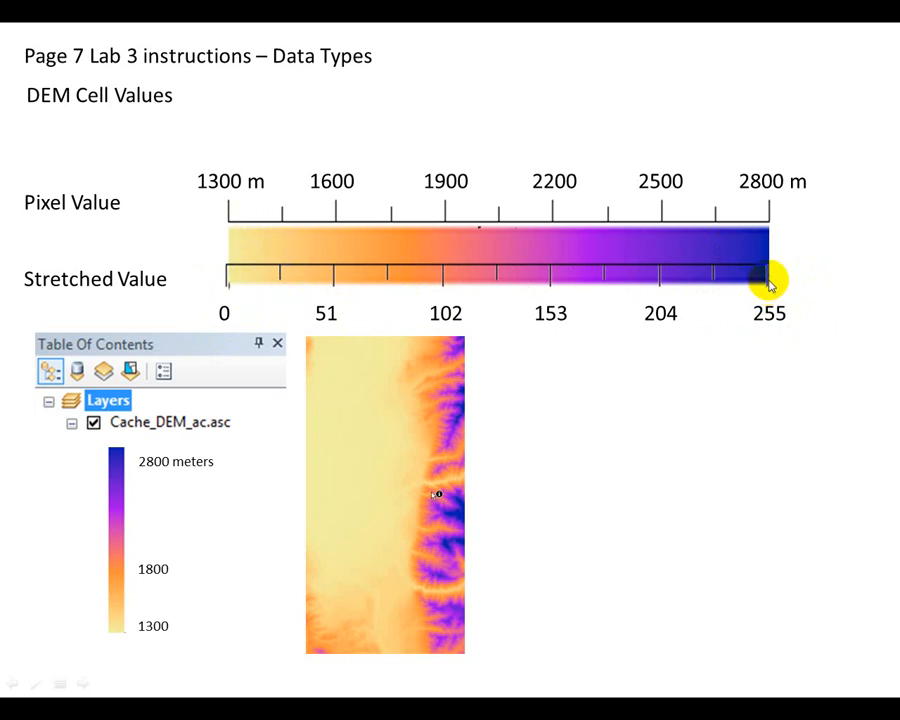
{"action": "mouse_move", "coordinate": [603, 341]}
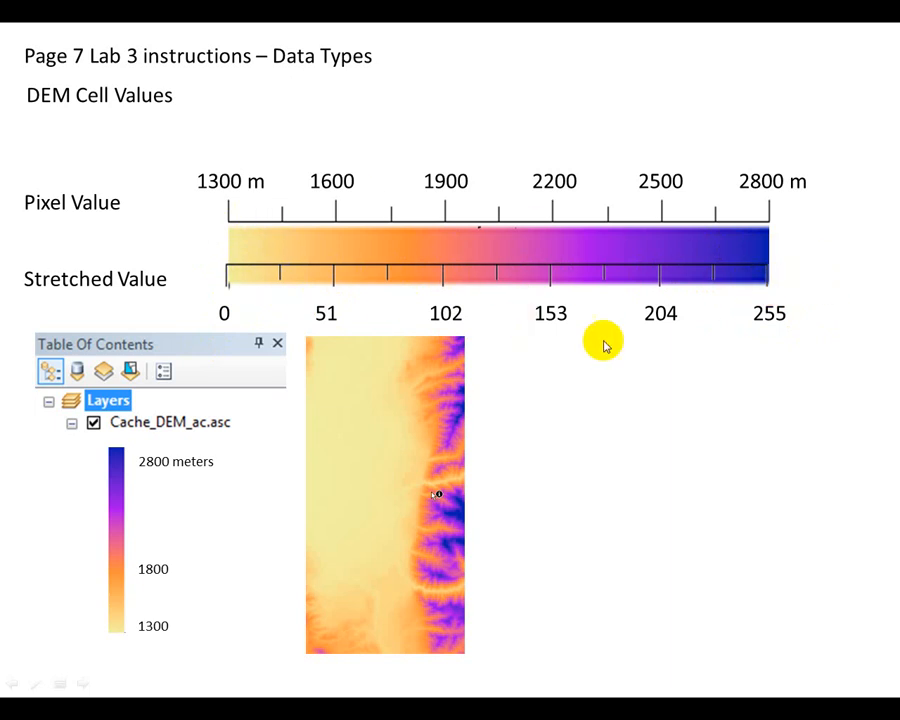
{"action": "mouse_move", "coordinate": [295, 205]}
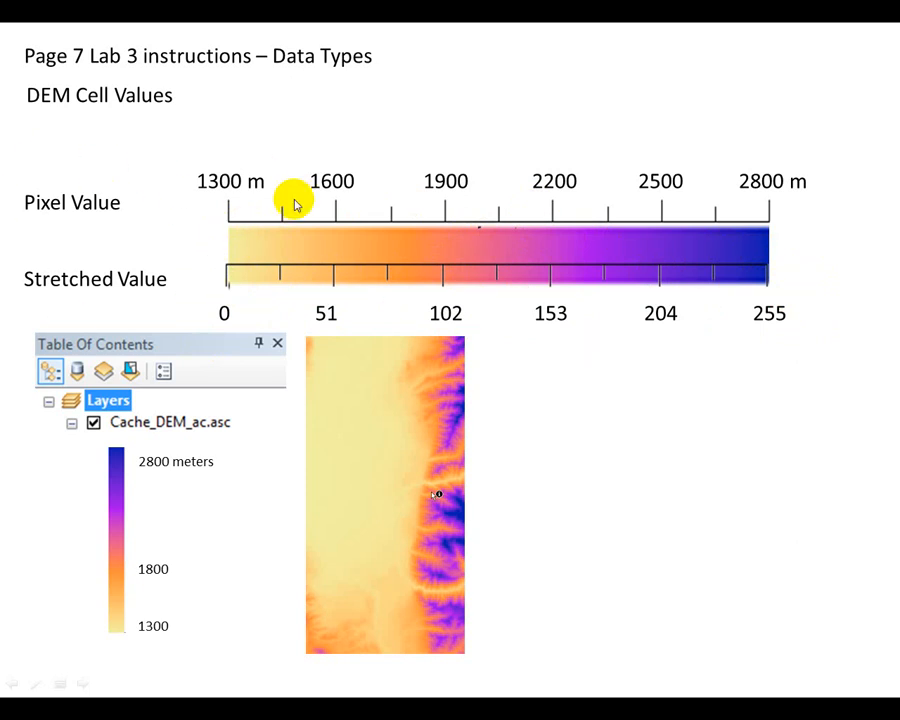
{"action": "mouse_move", "coordinate": [425, 175]}
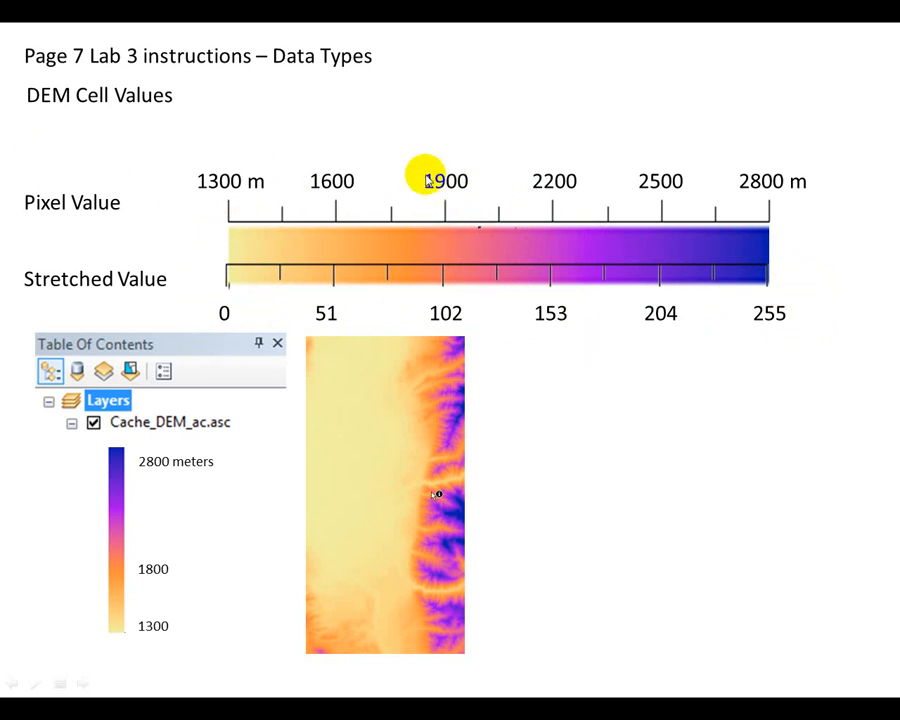
{"action": "mouse_move", "coordinate": [445, 278]}
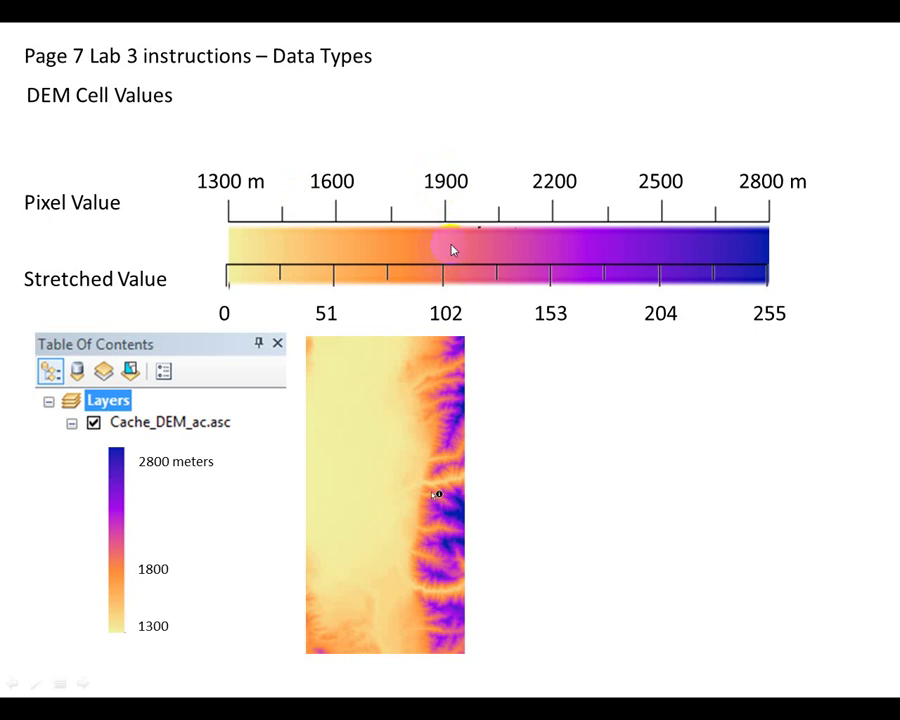
{"action": "mouse_move", "coordinate": [452, 279]}
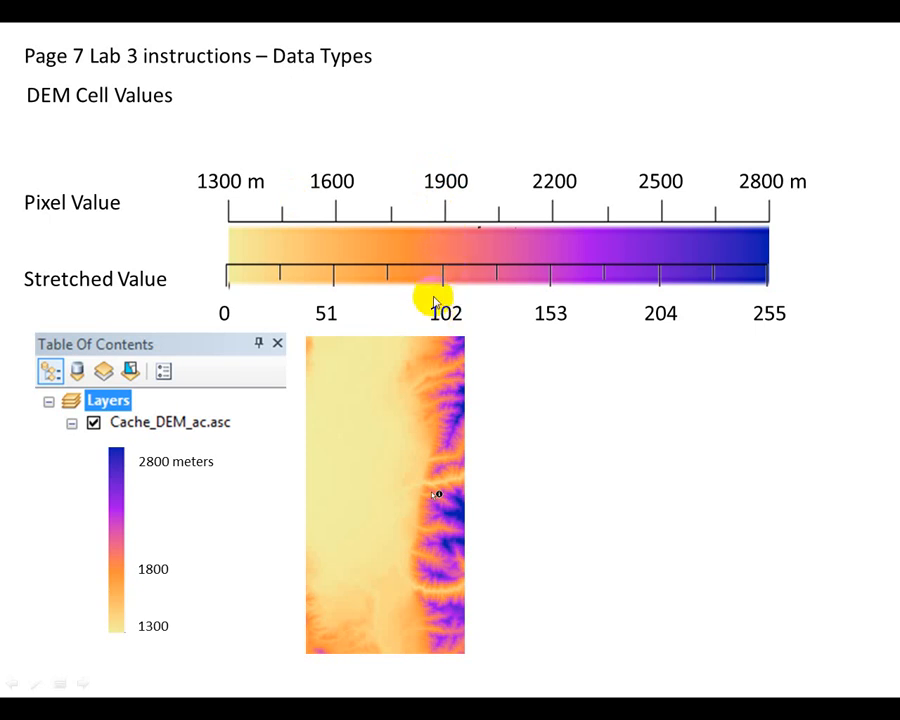
{"action": "mouse_move", "coordinate": [447, 328]}
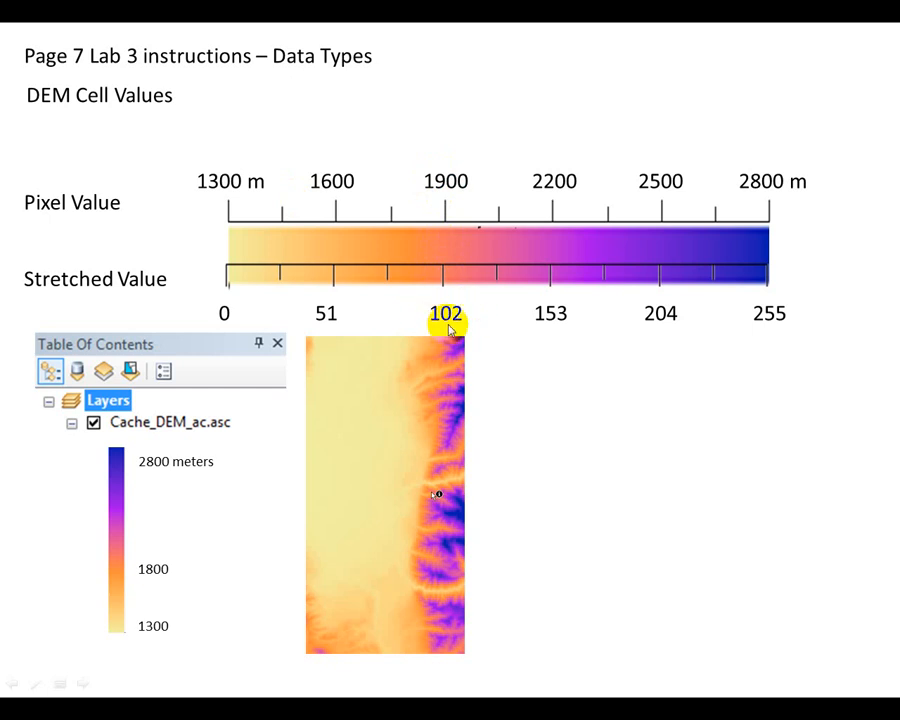
{"action": "mouse_move", "coordinate": [448, 273]}
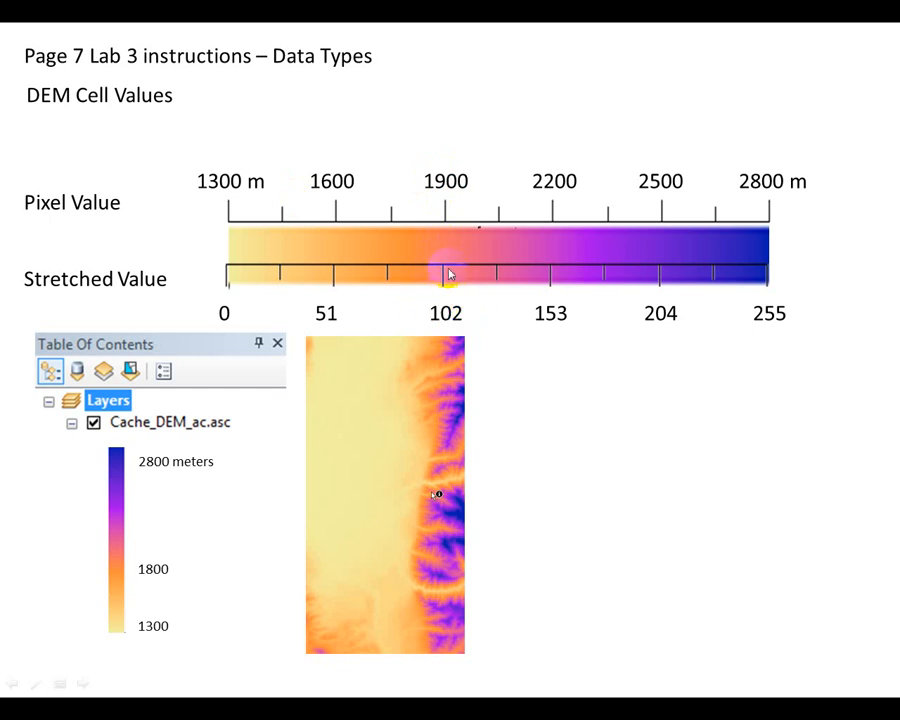
{"action": "mouse_move", "coordinate": [440, 205]}
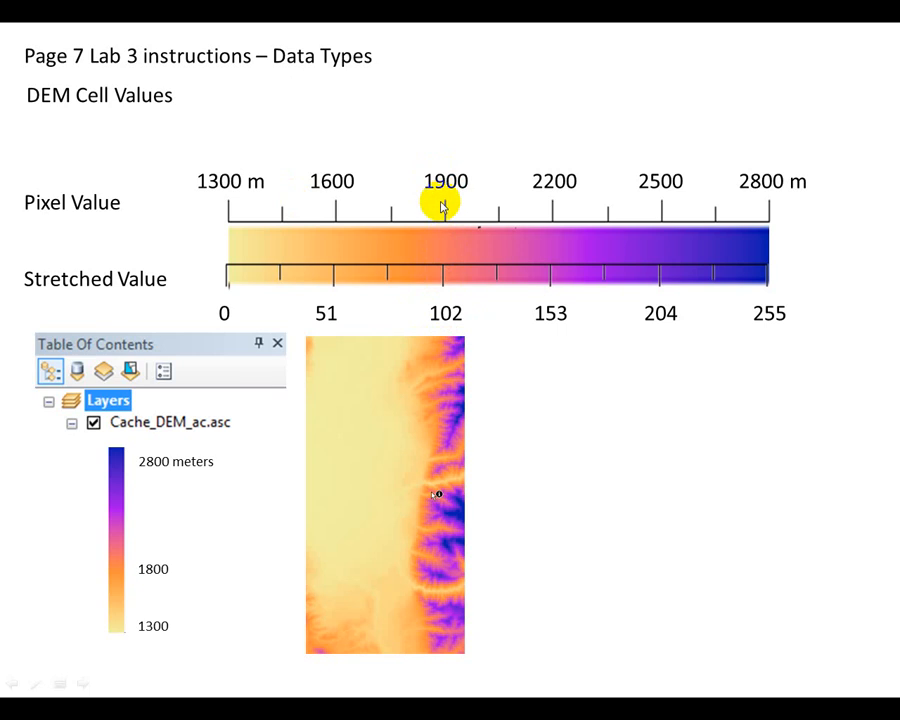
{"action": "mouse_move", "coordinate": [68, 160]}
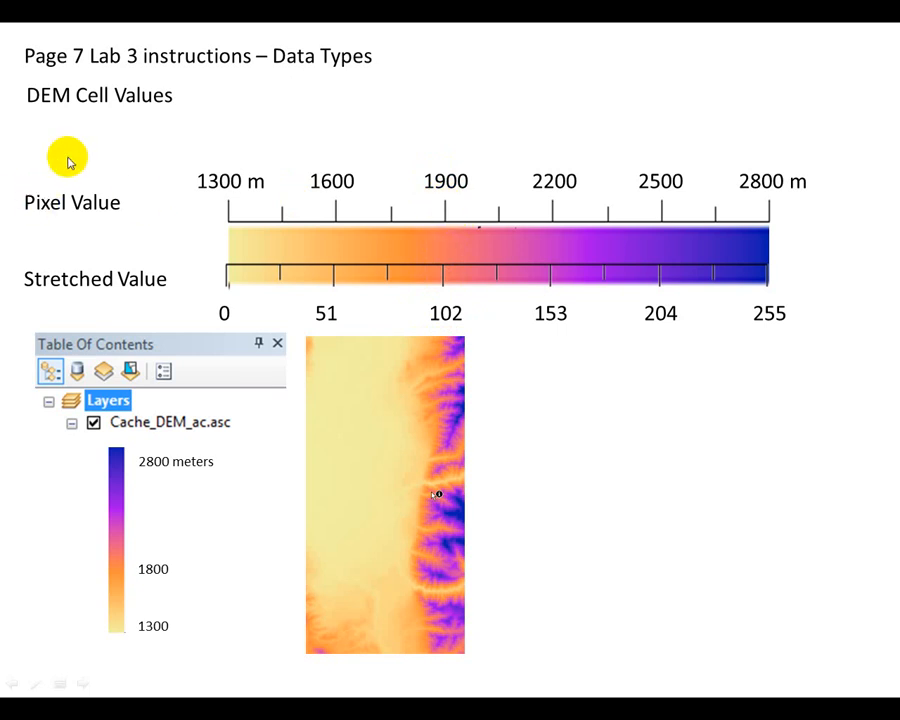
{"action": "mouse_move", "coordinate": [475, 195]}
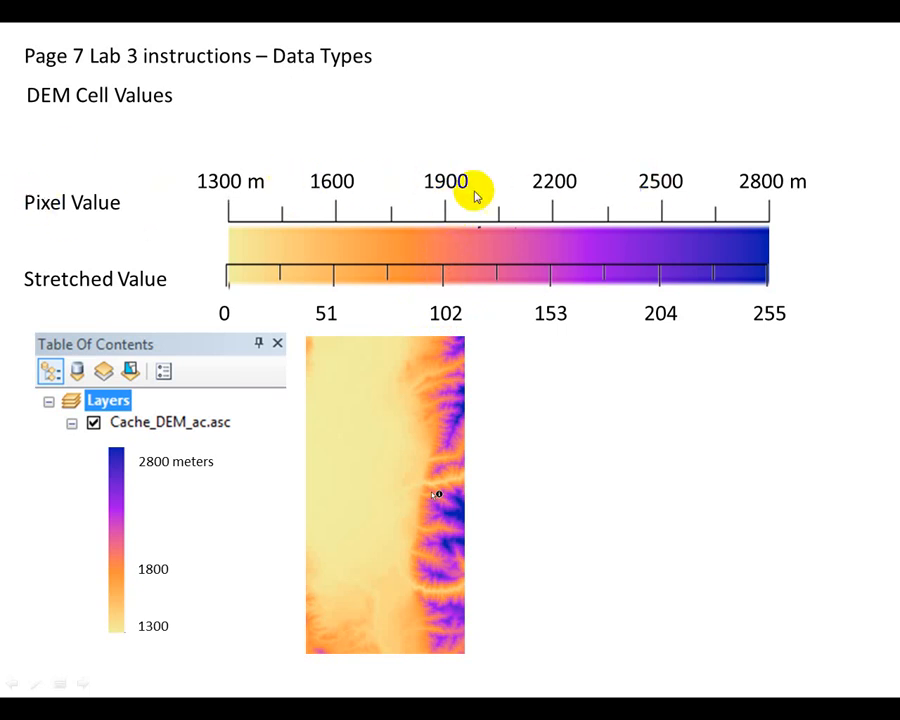
{"action": "mouse_move", "coordinate": [220, 275]}
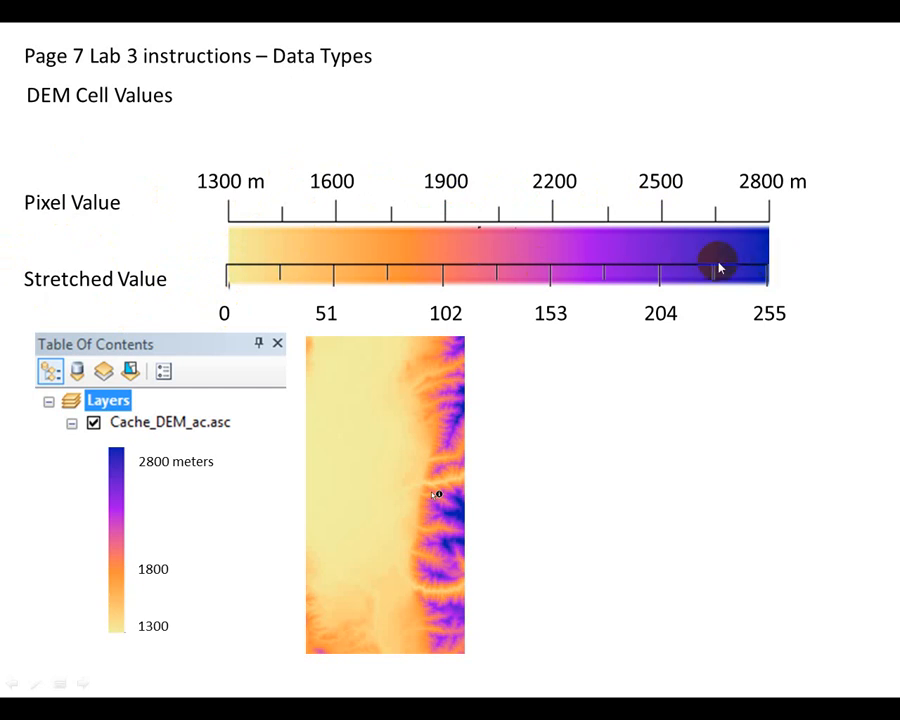
{"action": "mouse_move", "coordinate": [78, 278]}
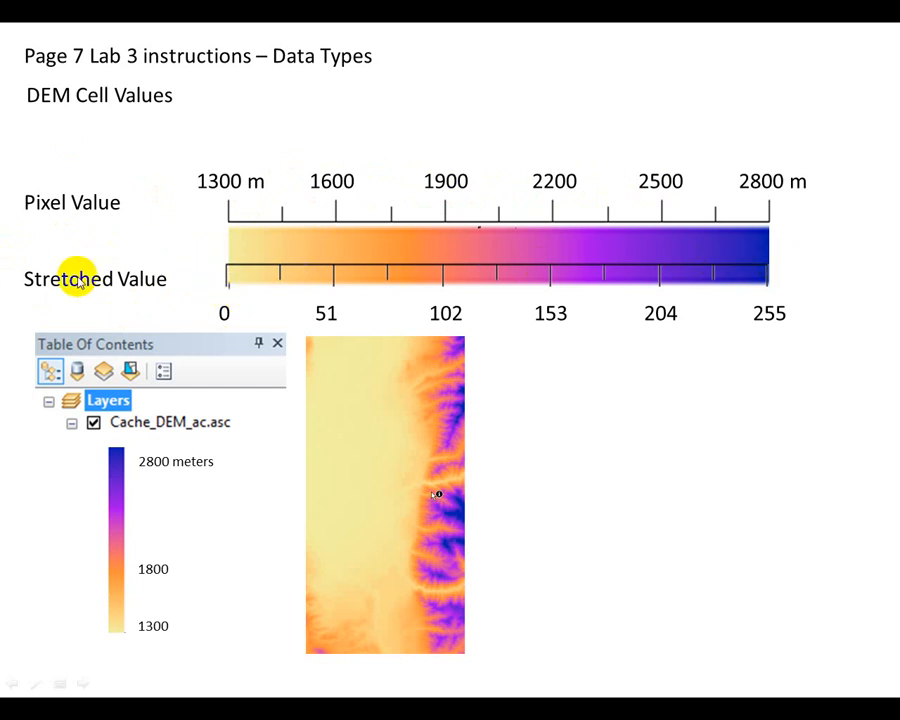
{"action": "mouse_move", "coordinate": [444, 313]}
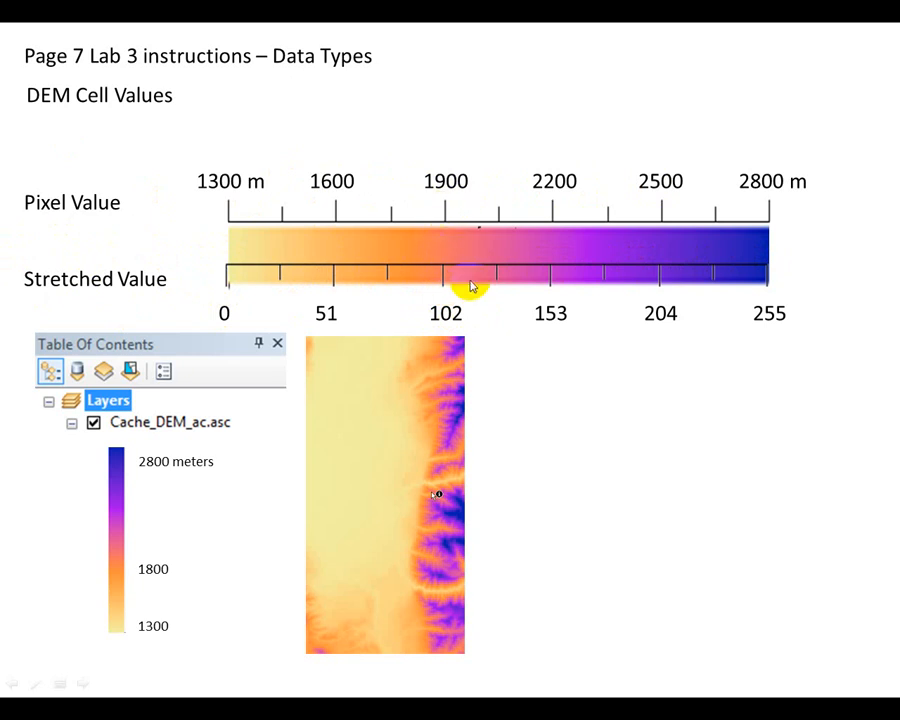
{"action": "left_click", "coordinate": [510, 447]}
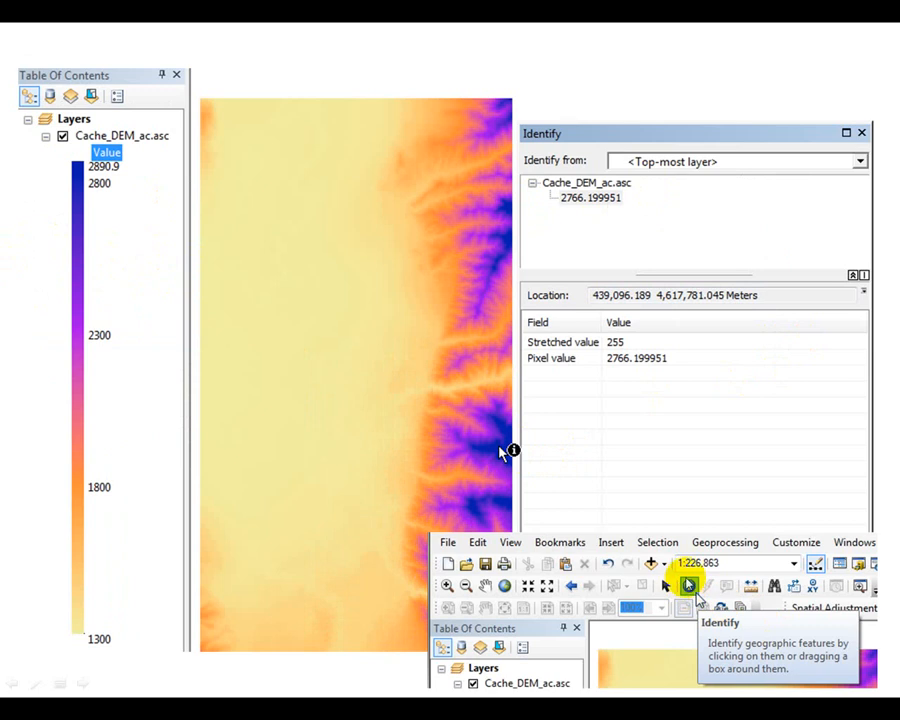
{"action": "mouse_move", "coordinate": [232, 166]}
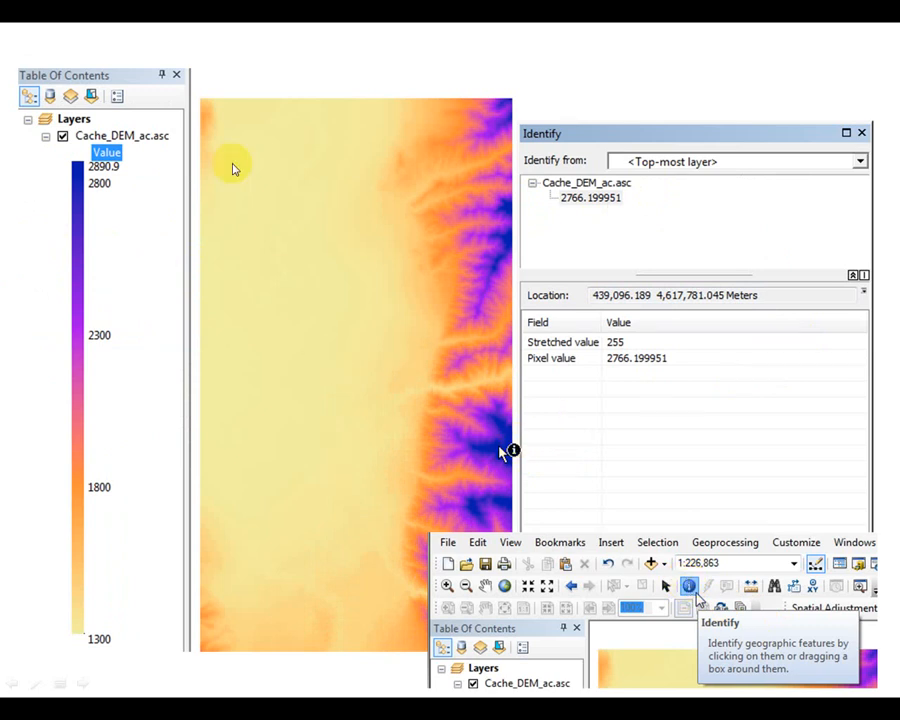
{"action": "mouse_move", "coordinate": [595, 134]}
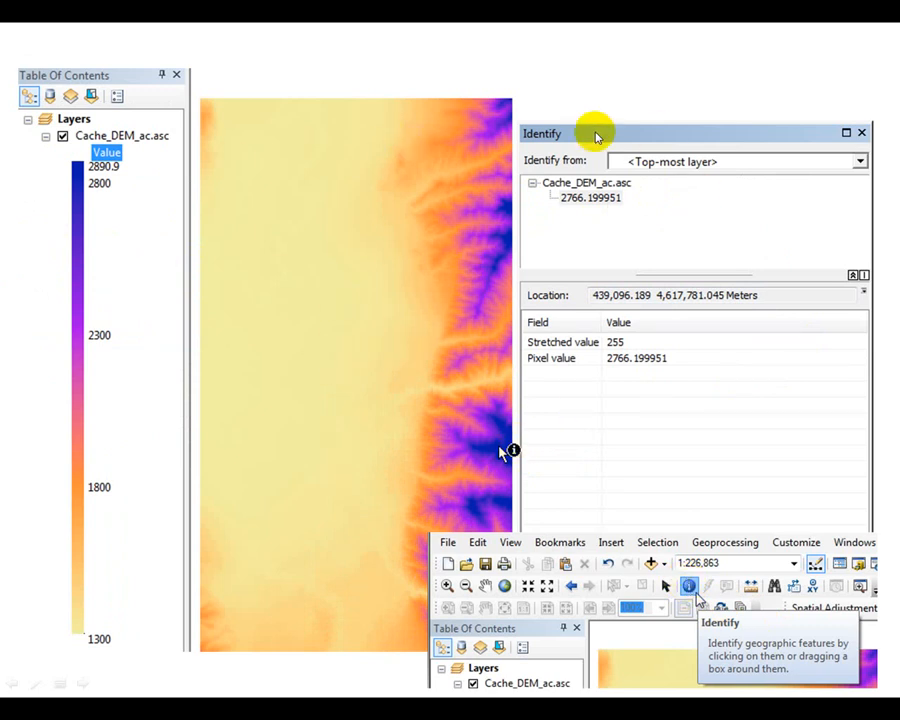
{"action": "mouse_move", "coordinate": [510, 280]}
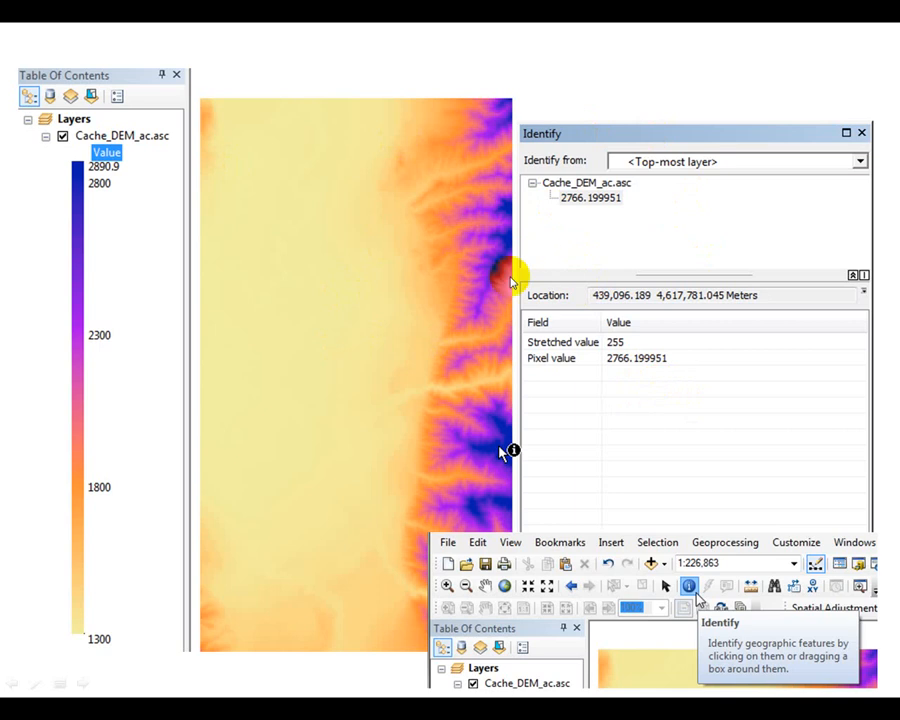
{"action": "mouse_move", "coordinate": [510, 452]}
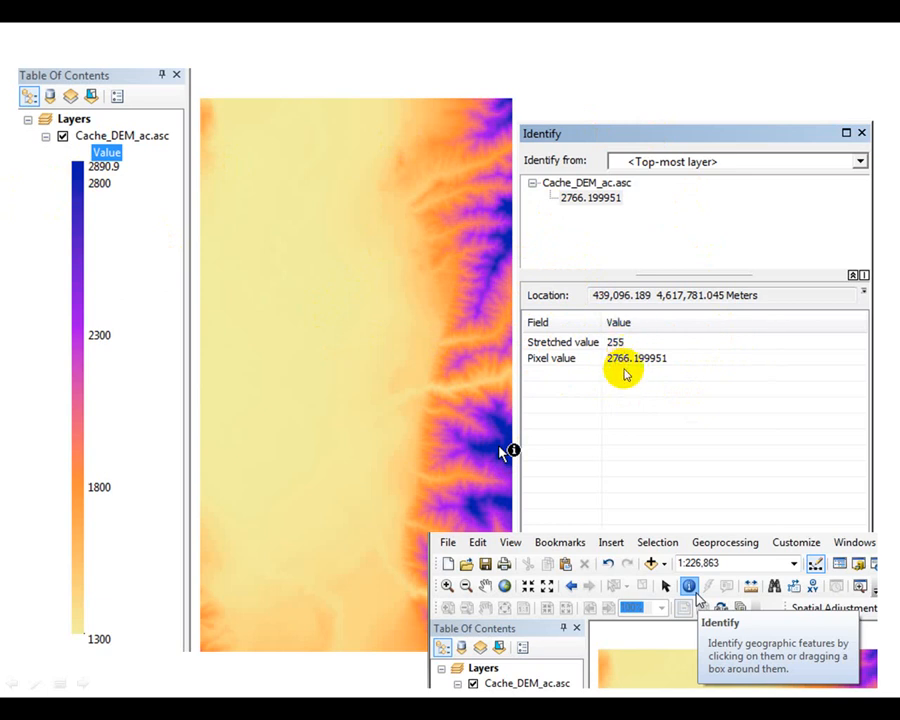
{"action": "mouse_move", "coordinate": [590, 362]}
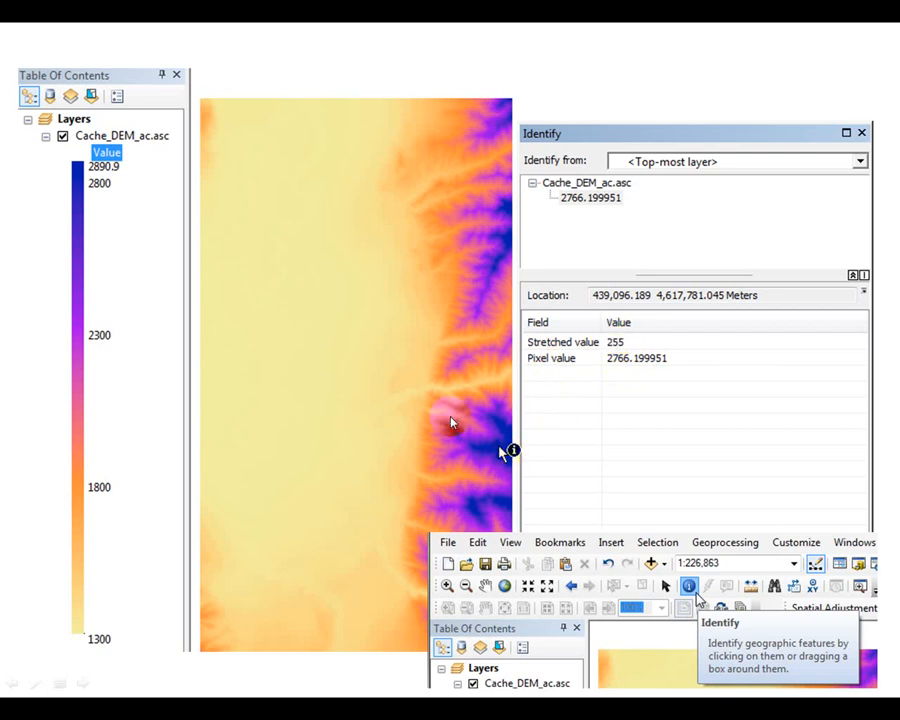
{"action": "mouse_move", "coordinate": [65, 192]}
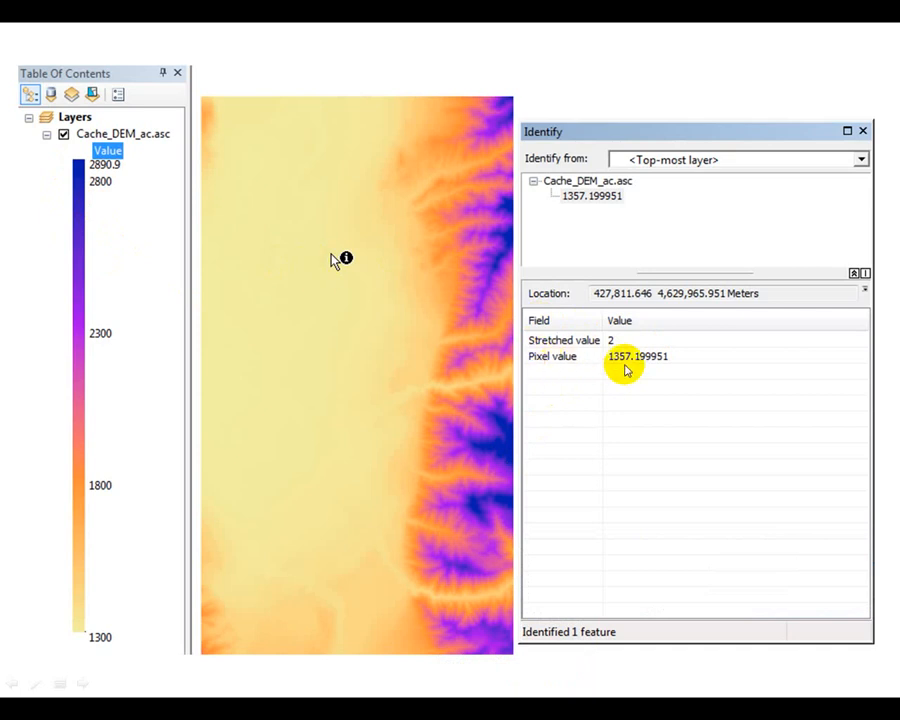
{"action": "mouse_move", "coordinate": [133, 687]}
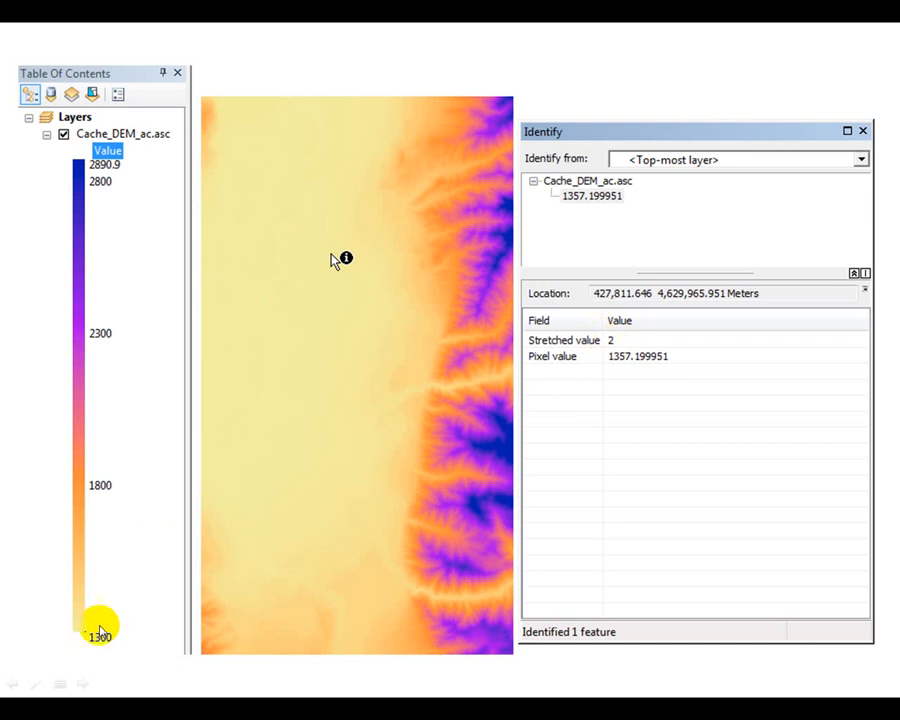
{"action": "mouse_move", "coordinate": [98, 628]}
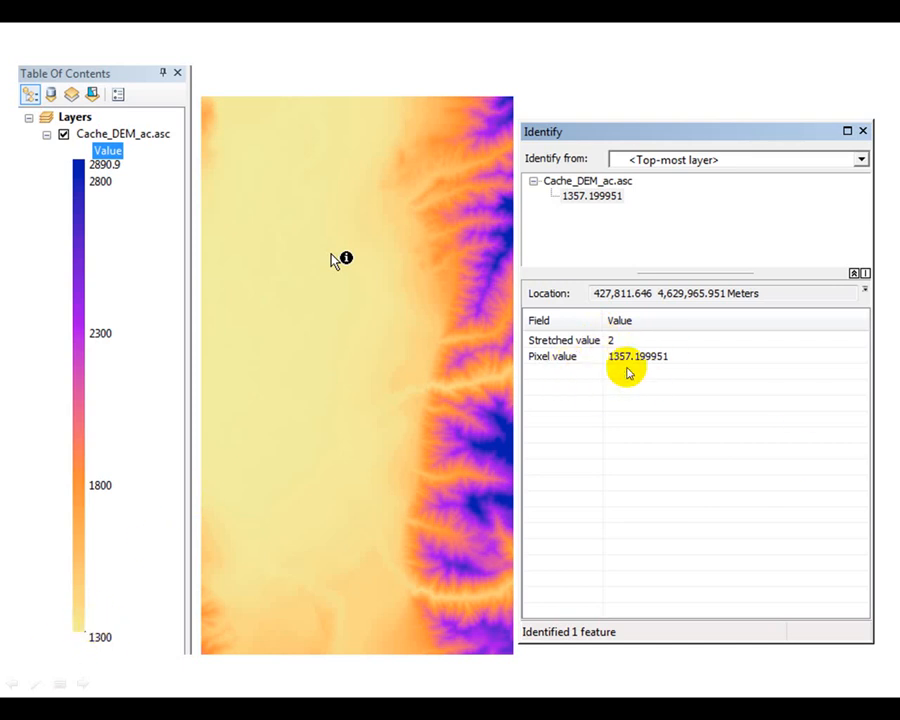
{"action": "mouse_move", "coordinate": [661, 391]}
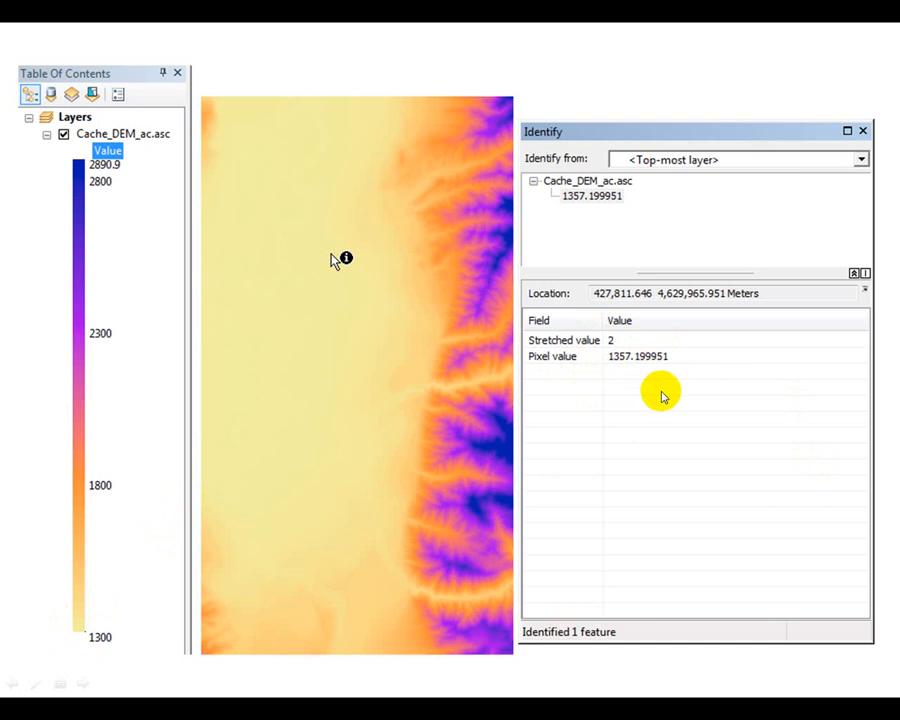
{"action": "mouse_move", "coordinate": [670, 402]}
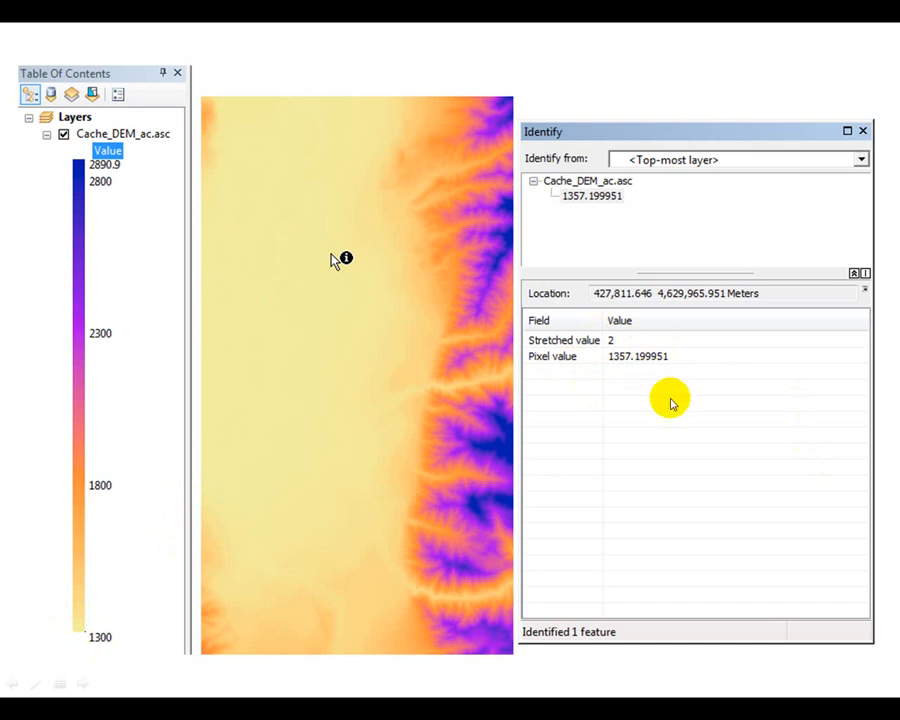
{"action": "mouse_move", "coordinate": [689, 447]}
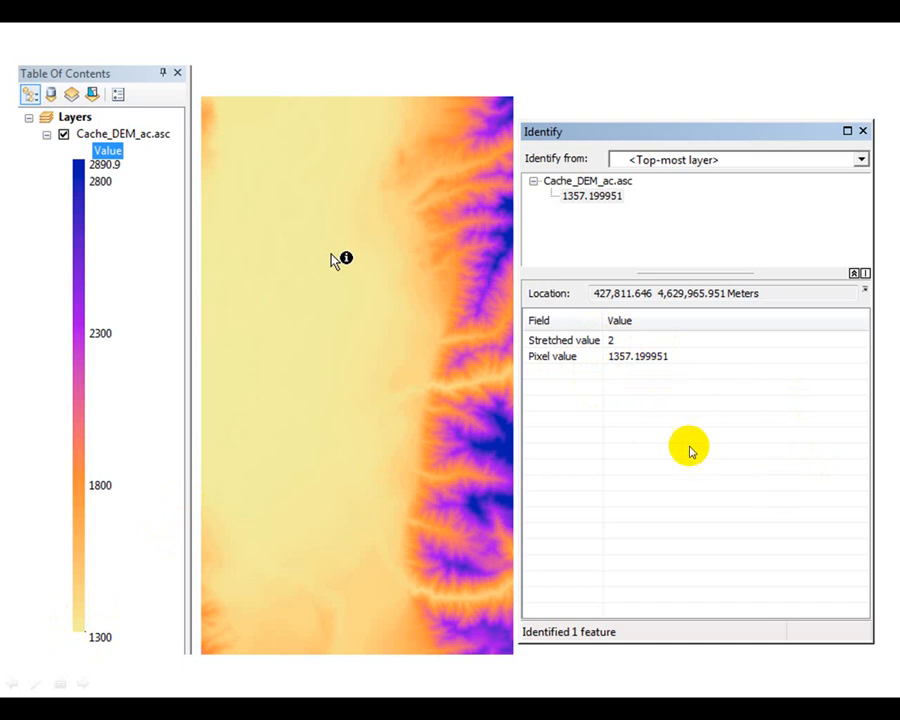
{"action": "mouse_move", "coordinate": [715, 415]}
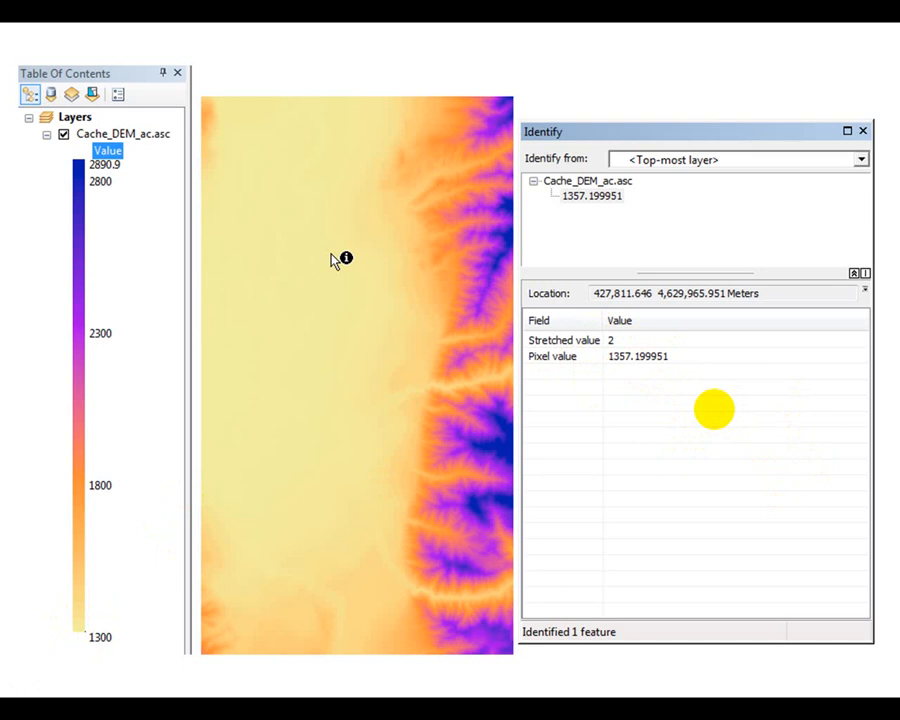
{"action": "mouse_move", "coordinate": [890, 470]}
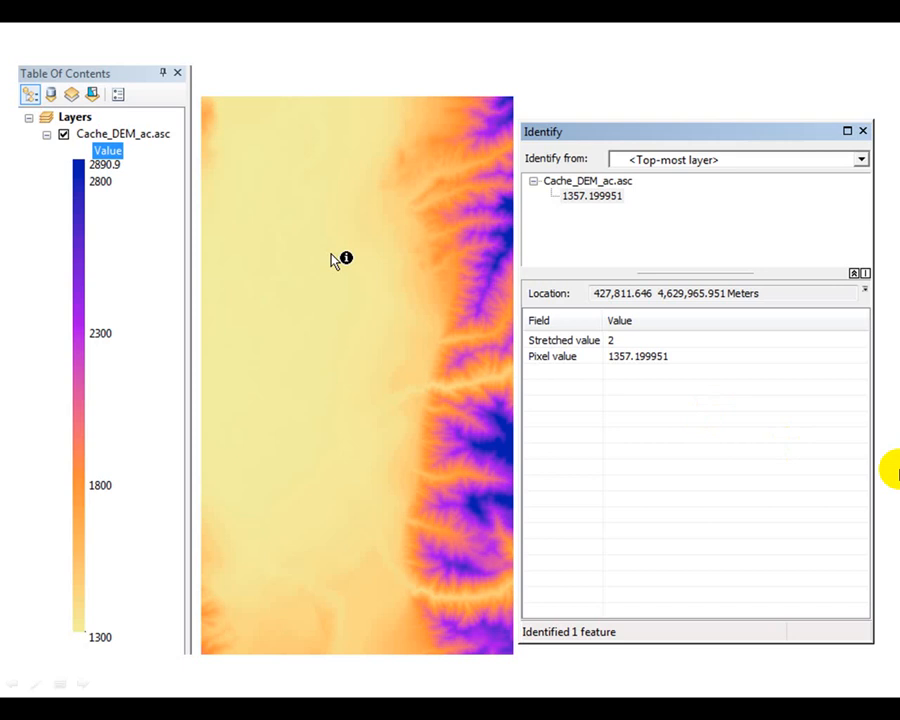